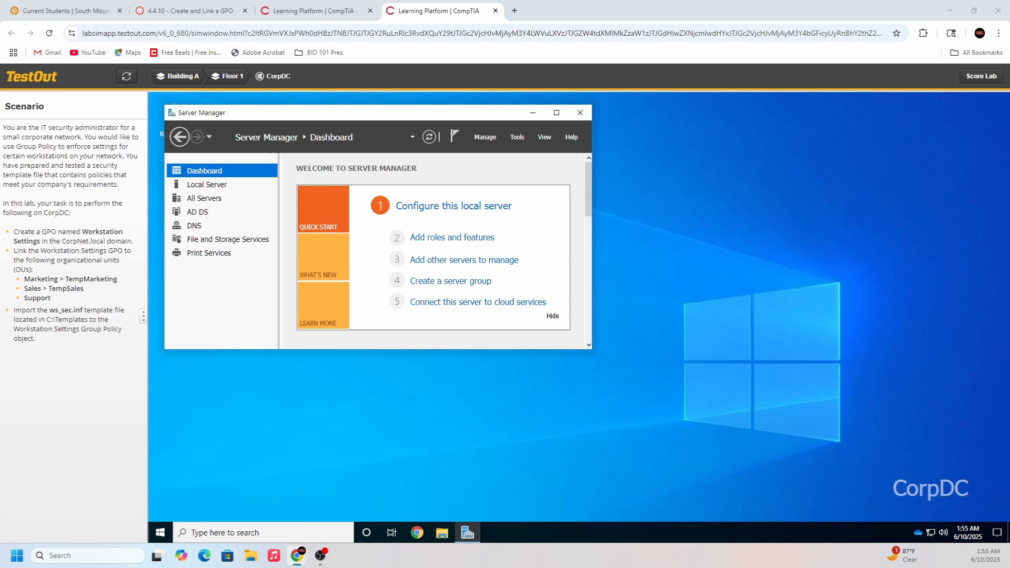
{"action": "mouse_move", "coordinate": [785, 404]}
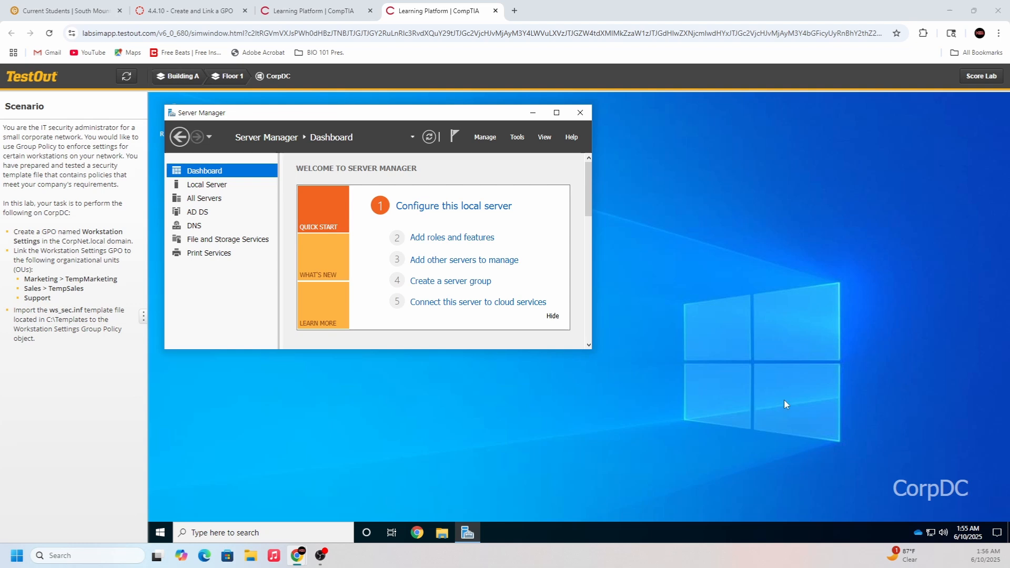
{"action": "mouse_move", "coordinate": [618, 430]}
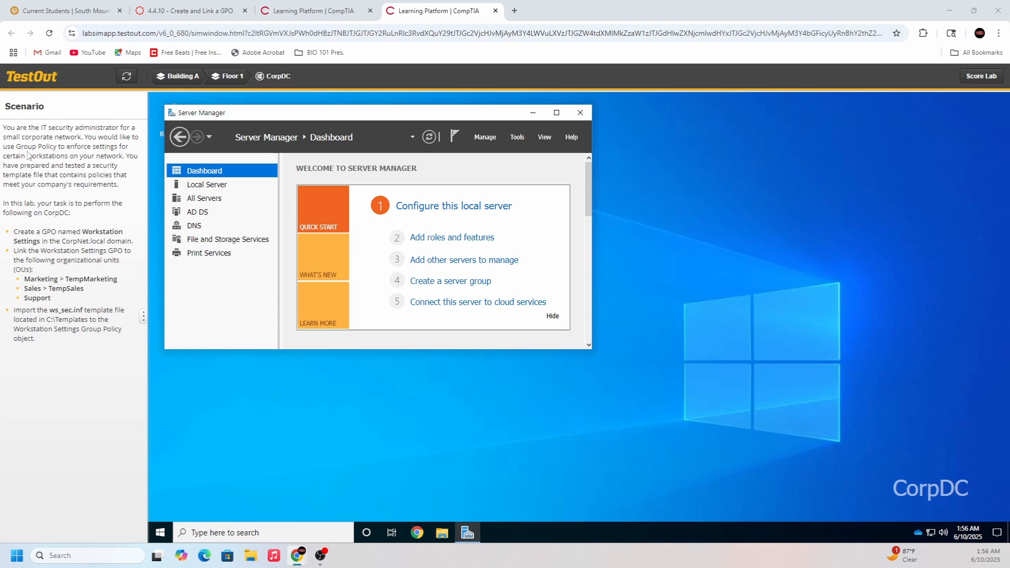
{"action": "mouse_move", "coordinate": [134, 204]}
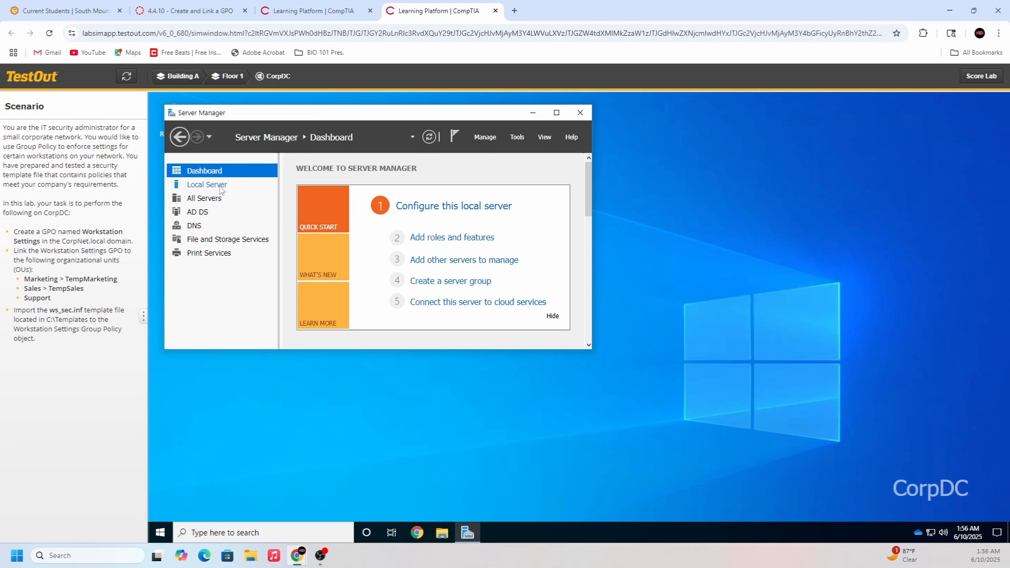
Check the local server's properties, return to the dashboard, and open the Tools list
{"action": "left_click", "coordinate": [206, 184]}
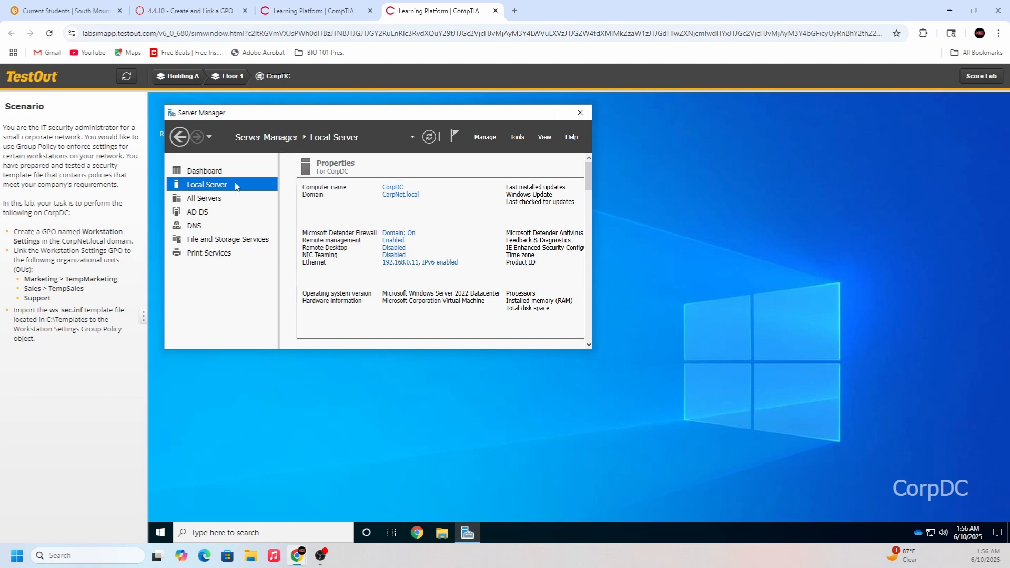
{"action": "left_click", "coordinate": [204, 170]}
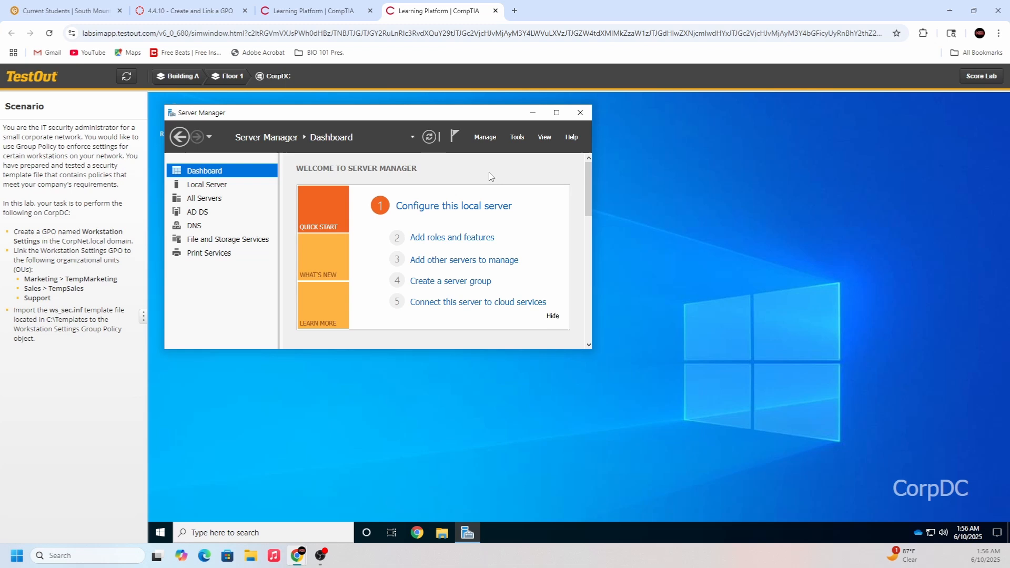
{"action": "mouse_move", "coordinate": [478, 182]}
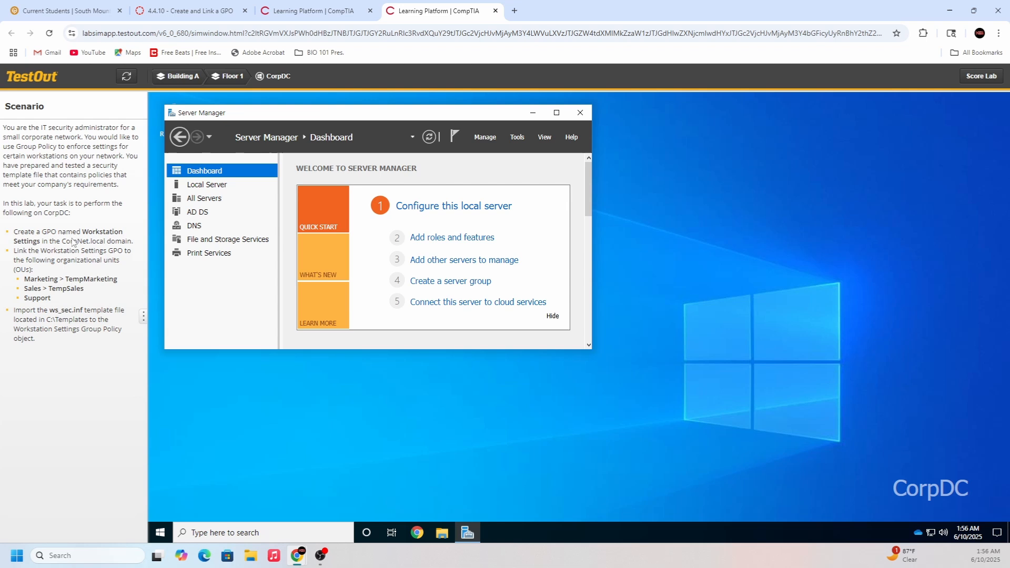
{"action": "mouse_move", "coordinate": [144, 247]}
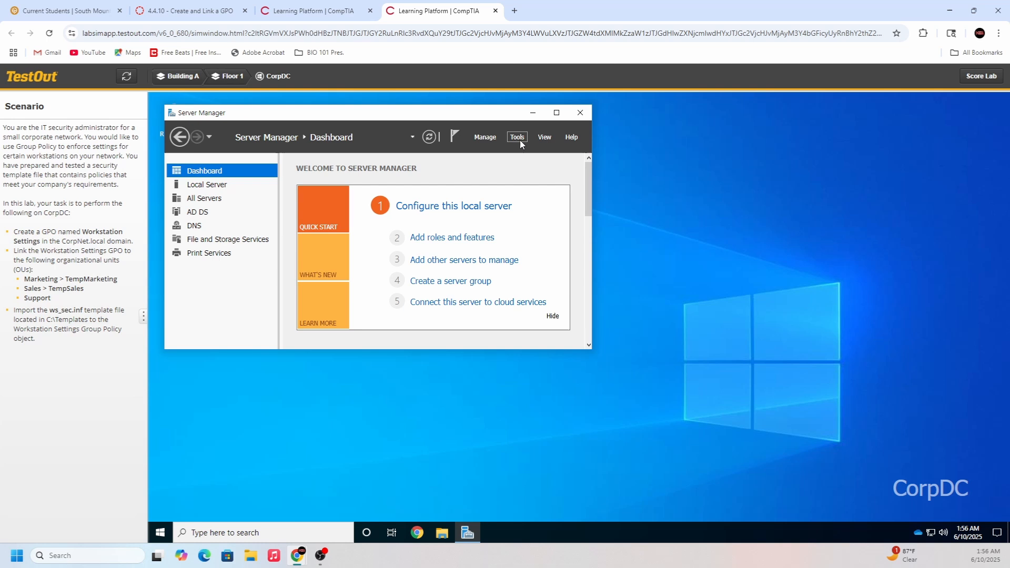
{"action": "left_click", "coordinate": [516, 137]}
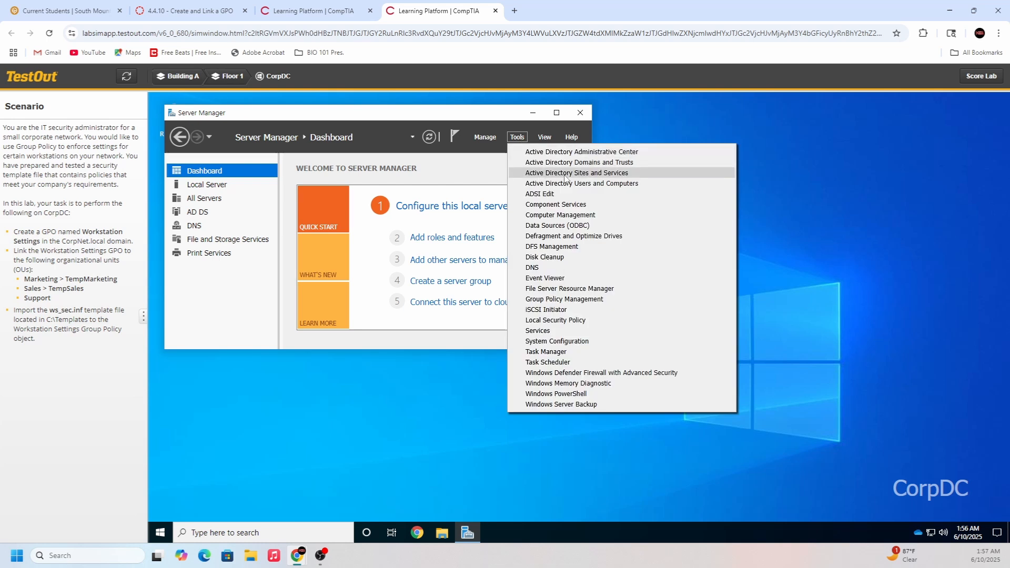
{"action": "mouse_move", "coordinate": [560, 163]}
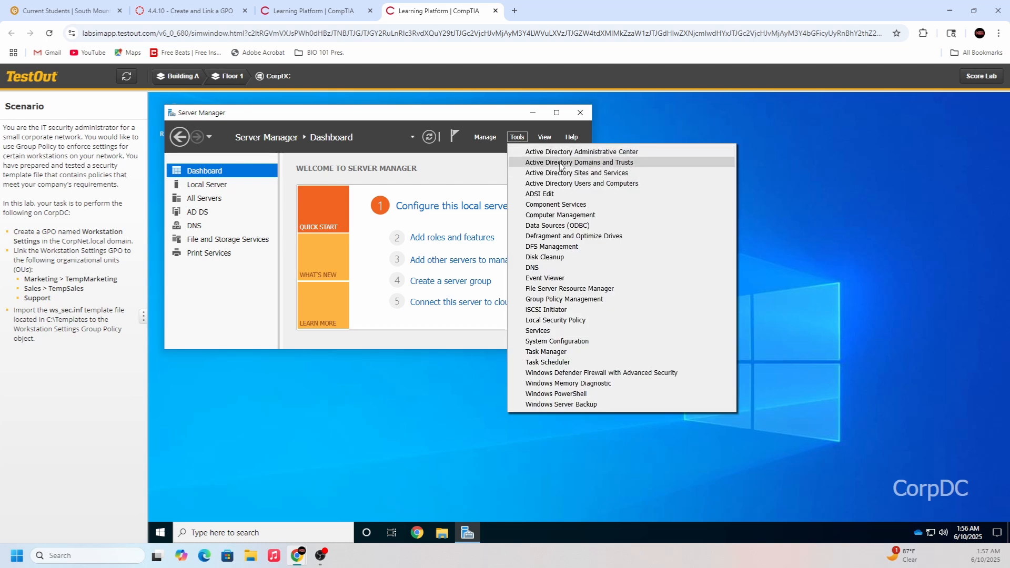
{"action": "mouse_move", "coordinate": [560, 187]}
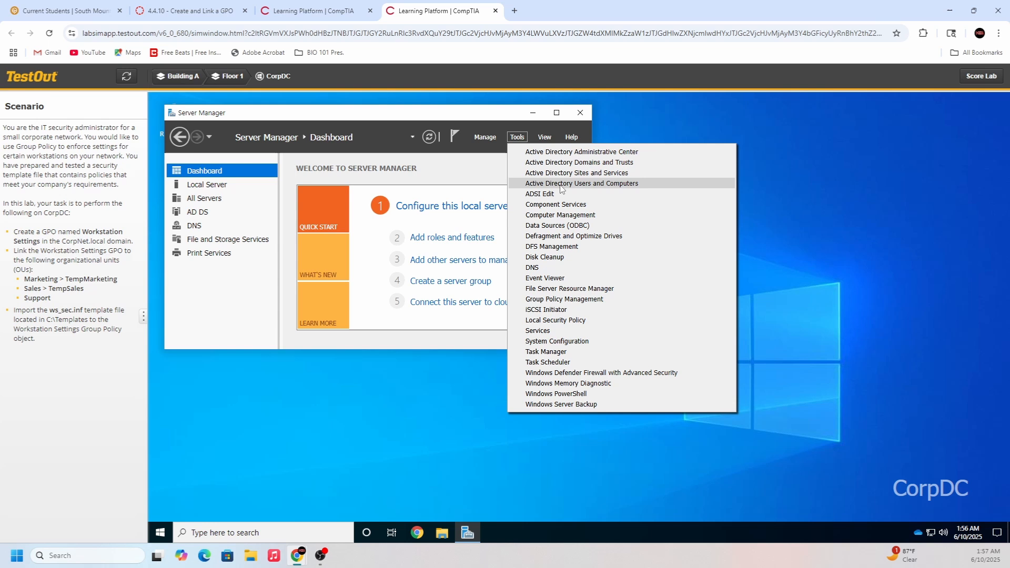
{"action": "mouse_move", "coordinate": [591, 299]}
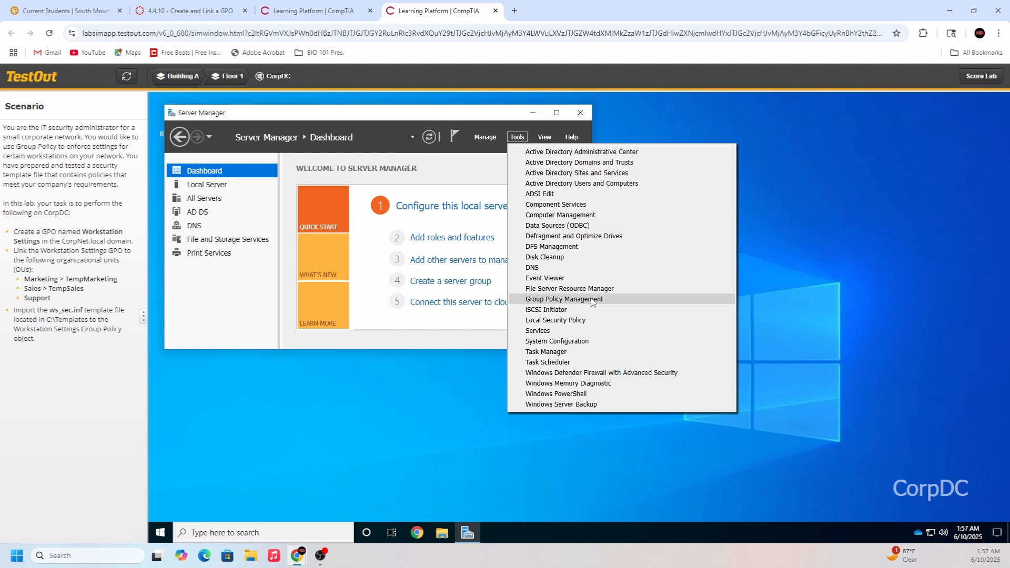
Launch Group Policy Management, expand Forest: CorpNet.local > Domains > CorpNet.local, and maximize it
{"action": "left_click", "coordinate": [563, 299]}
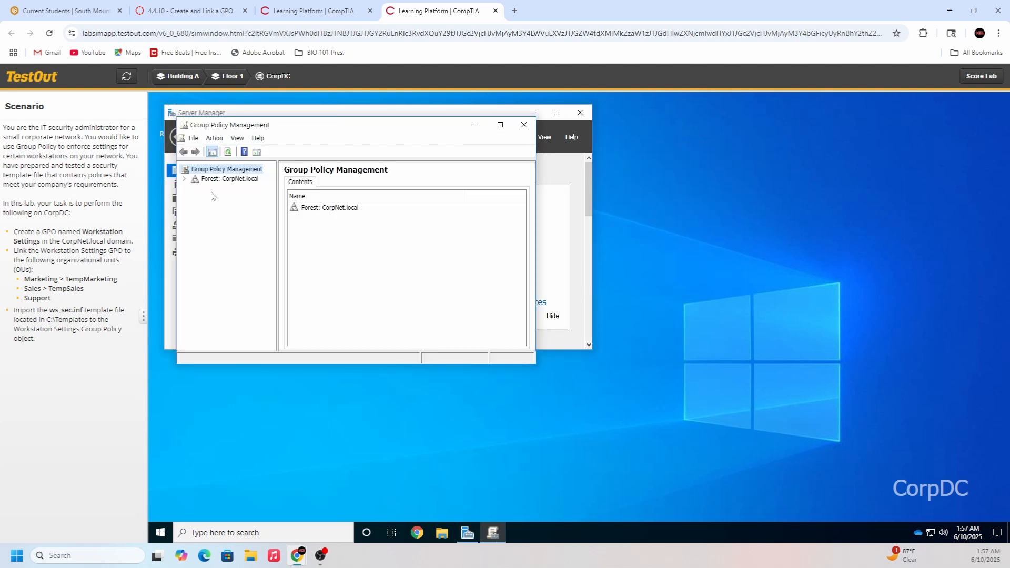
{"action": "left_click", "coordinate": [184, 179]}
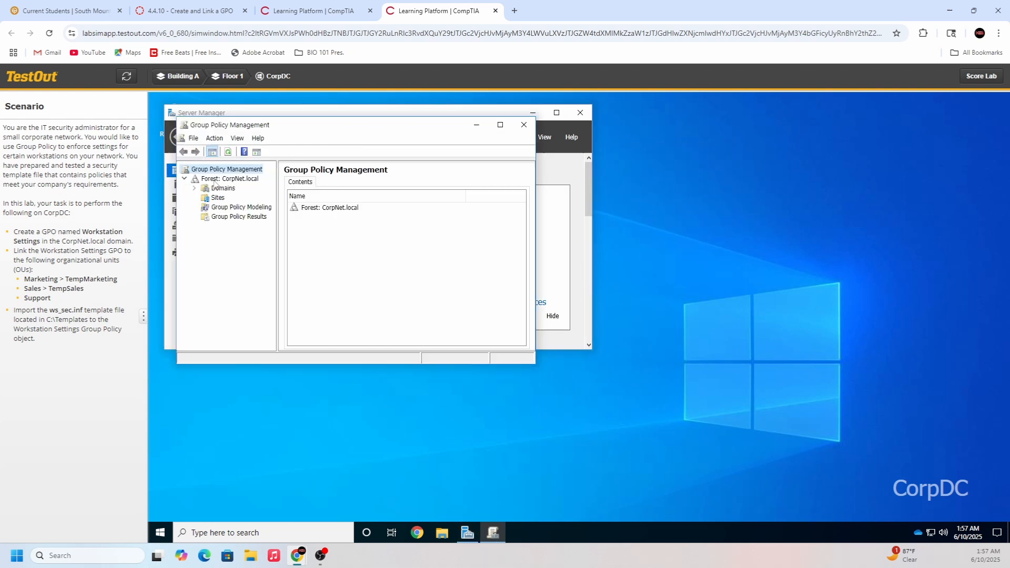
{"action": "left_click", "coordinate": [238, 178]}
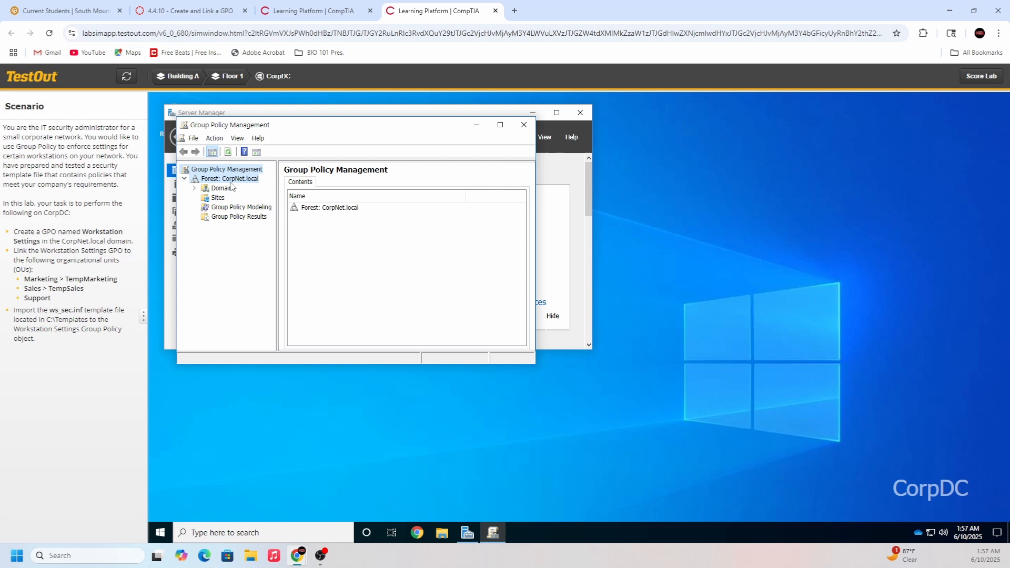
{"action": "left_click", "coordinate": [232, 178]}
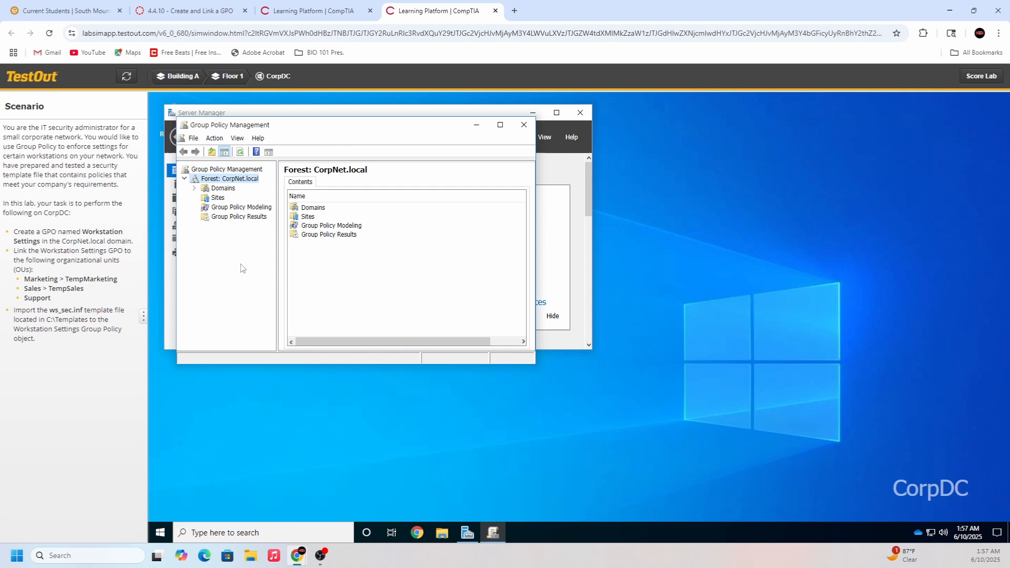
{"action": "mouse_move", "coordinate": [219, 197]}
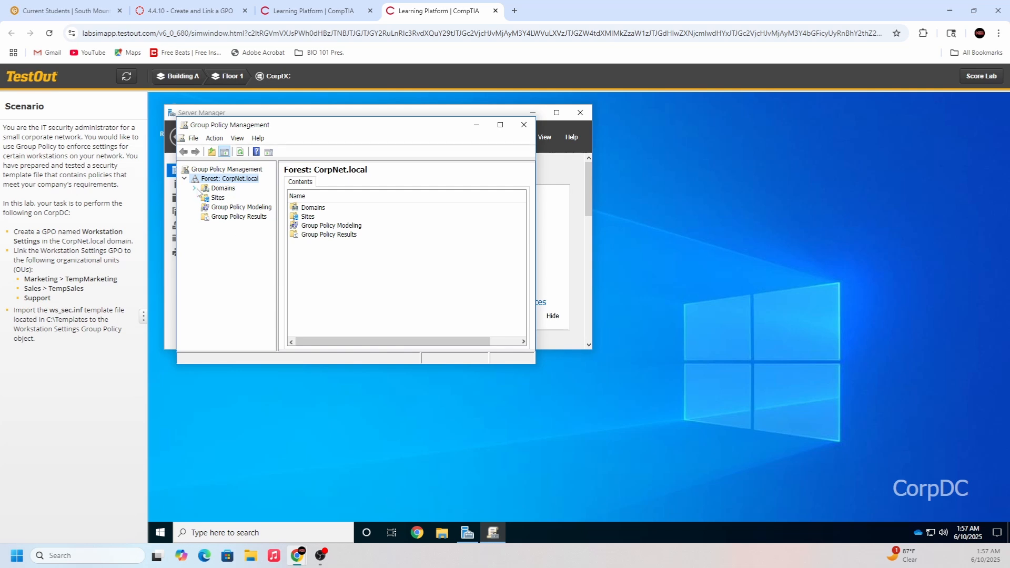
{"action": "left_click", "coordinate": [195, 187]}
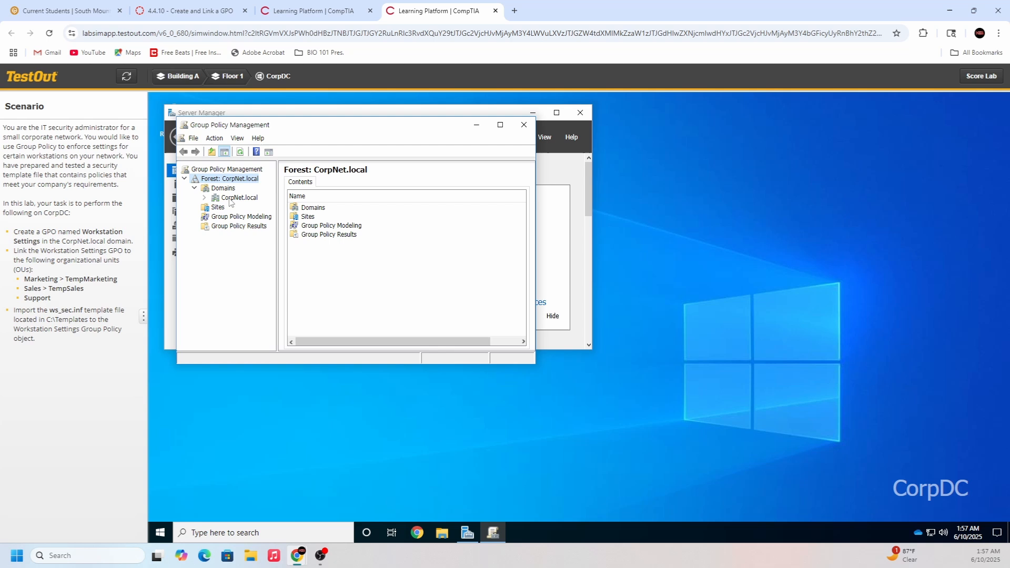
{"action": "mouse_move", "coordinate": [230, 203]}
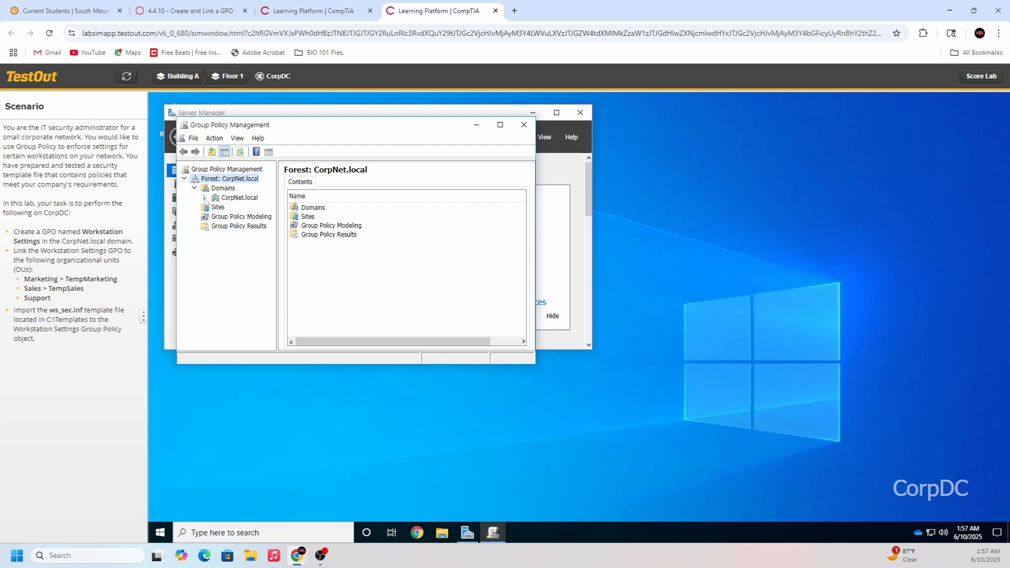
{"action": "left_click", "coordinate": [204, 197]}
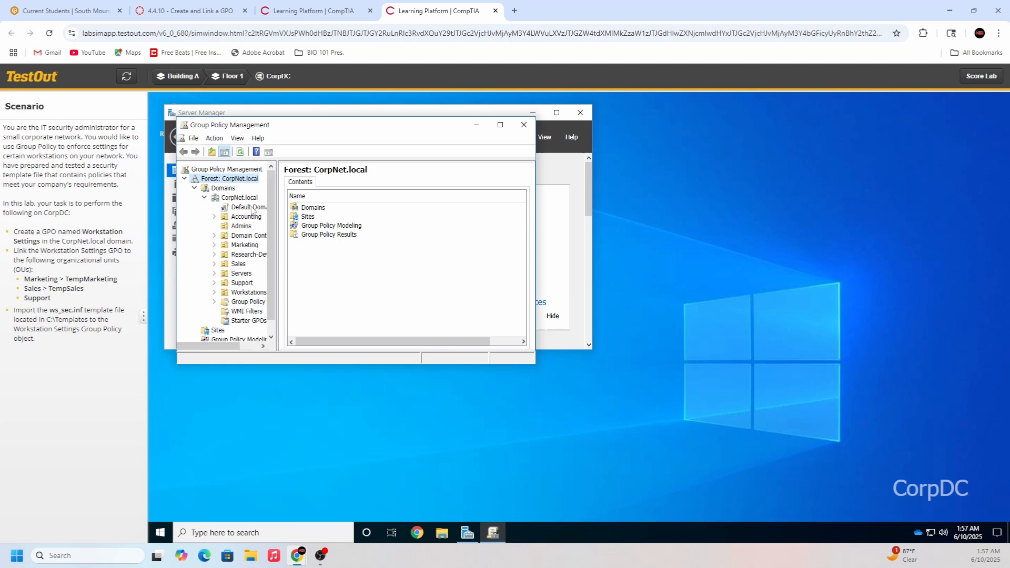
{"action": "mouse_move", "coordinate": [527, 235]}
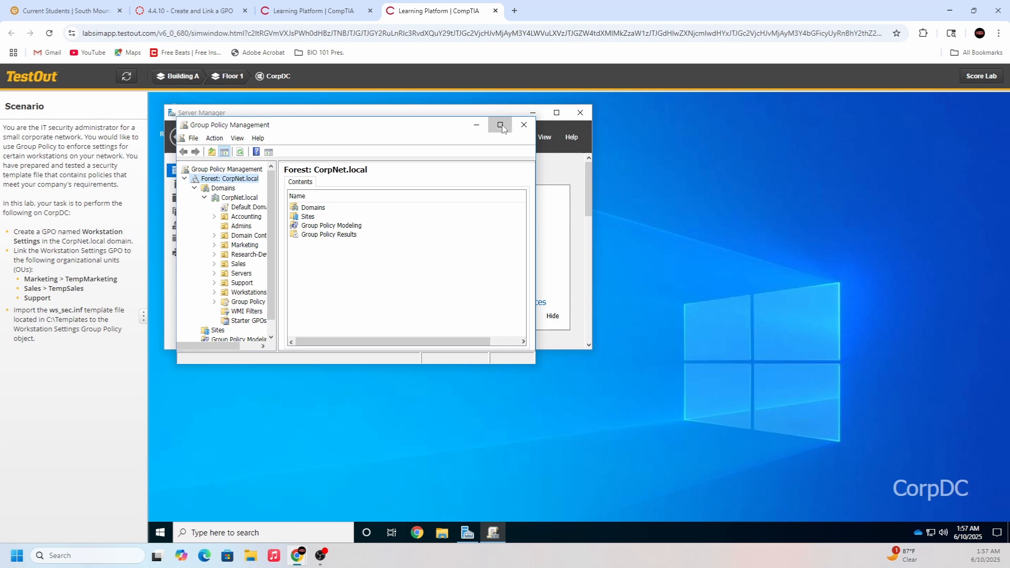
{"action": "left_click", "coordinate": [501, 125]}
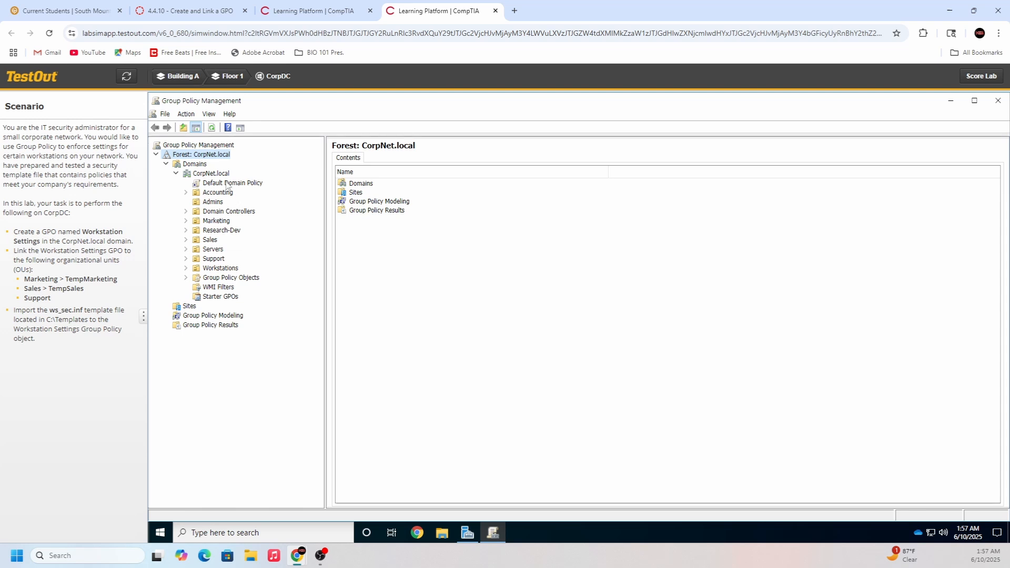
{"action": "mouse_move", "coordinate": [263, 187]}
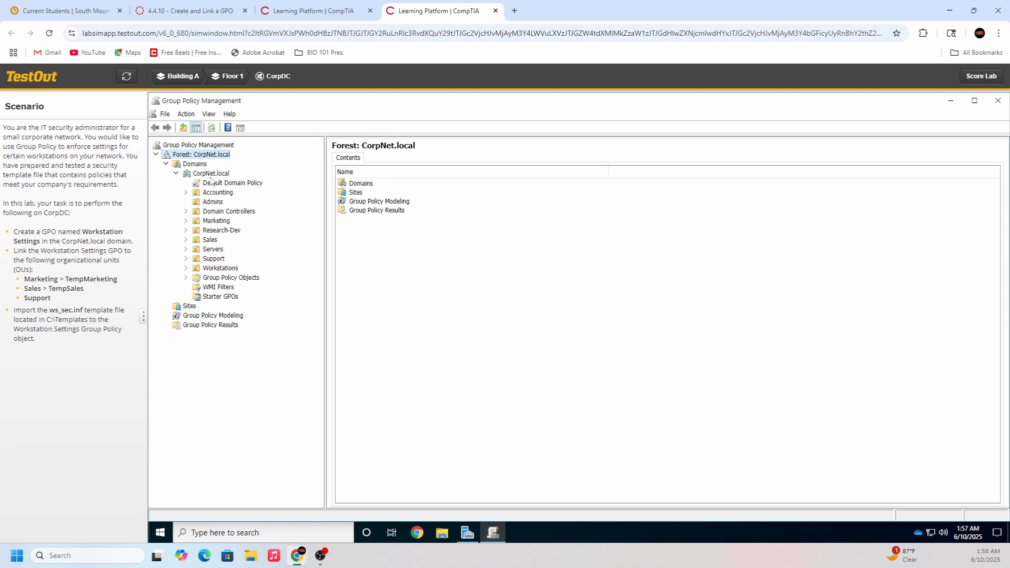
Create a new GPO named 'Workstation Settings' linked at the CorpNet.local domain
{"action": "left_click", "coordinate": [210, 173]}
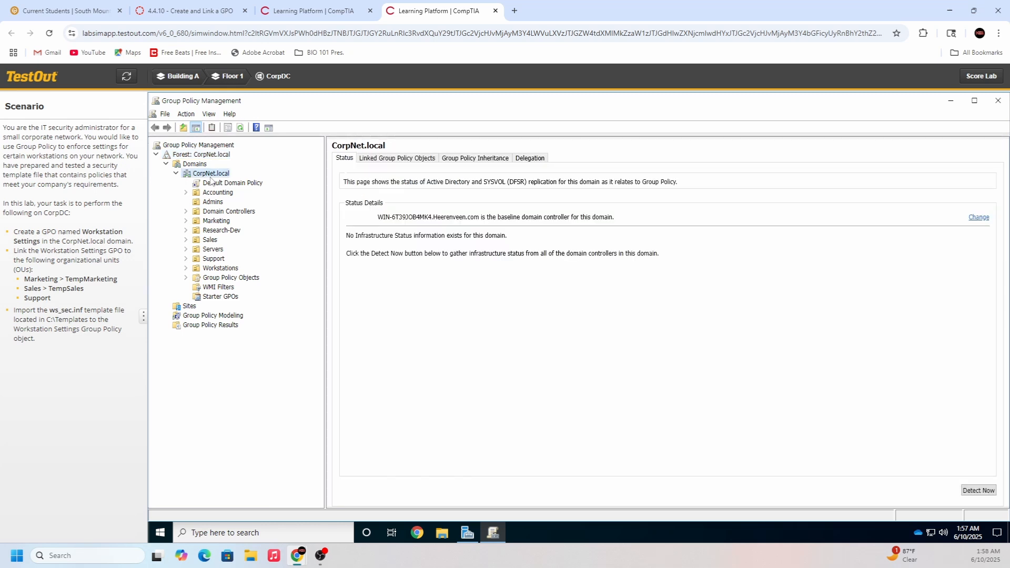
{"action": "right_click", "coordinate": [210, 173]}
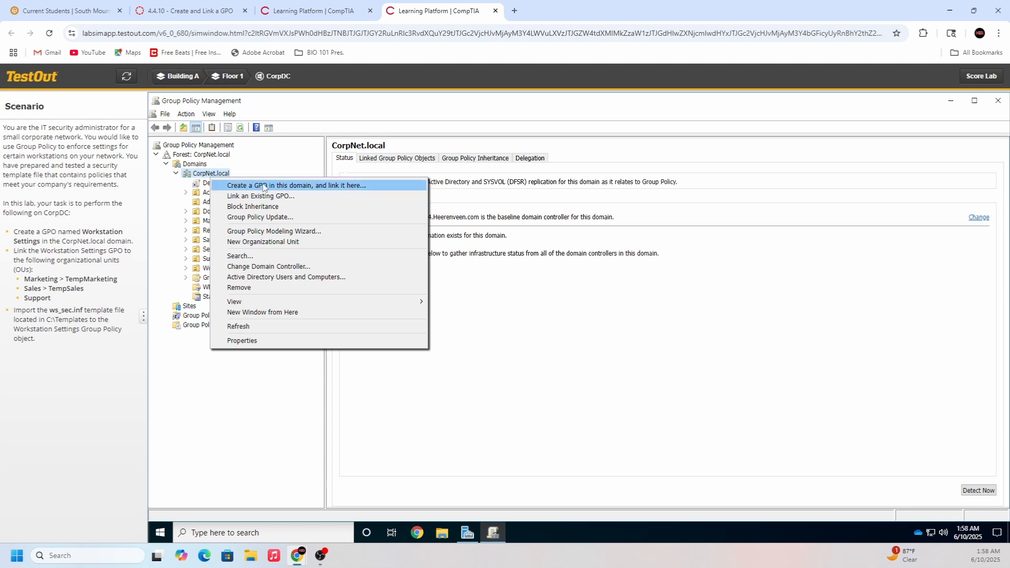
{"action": "mouse_move", "coordinate": [290, 192]}
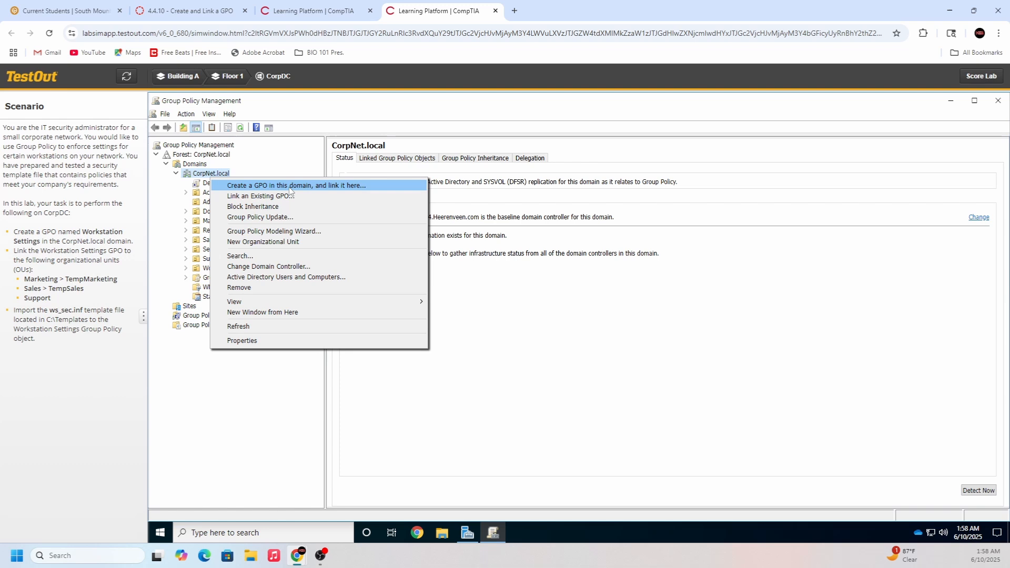
{"action": "mouse_move", "coordinate": [290, 193]}
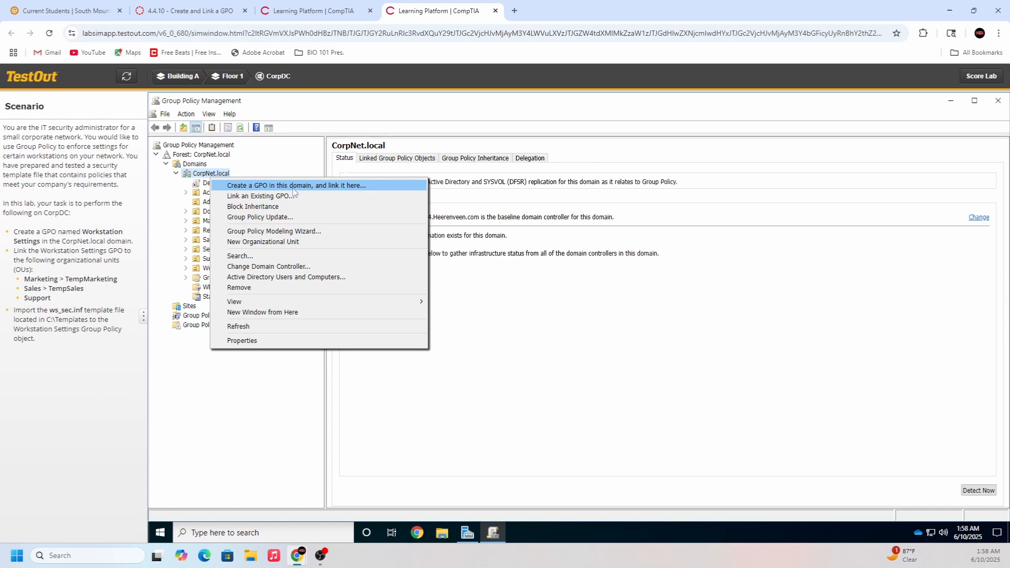
{"action": "left_click", "coordinate": [297, 186]}
{"action": "type", "text": "Wo"}
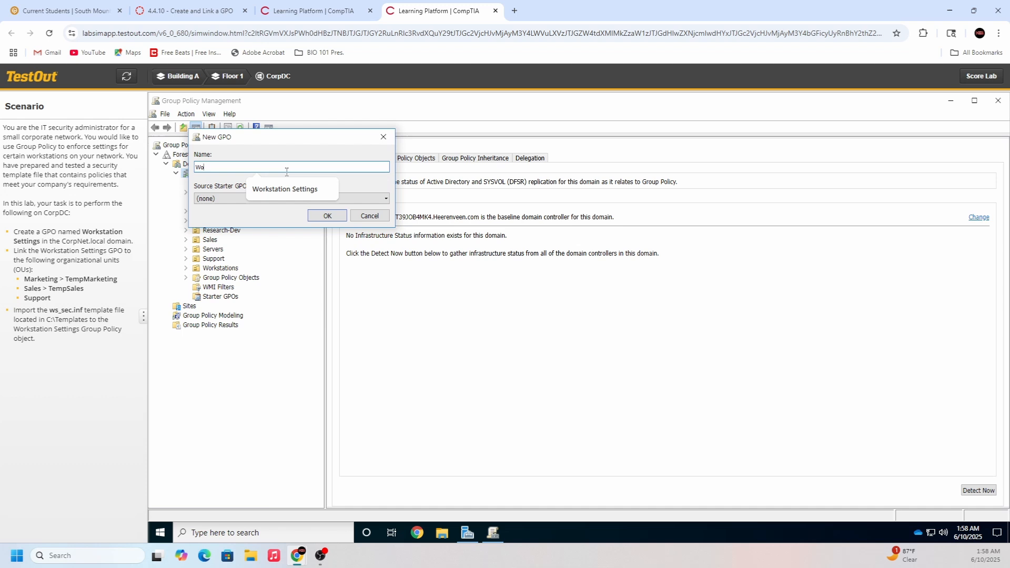
{"action": "type", "text": "rkstation Settings"}
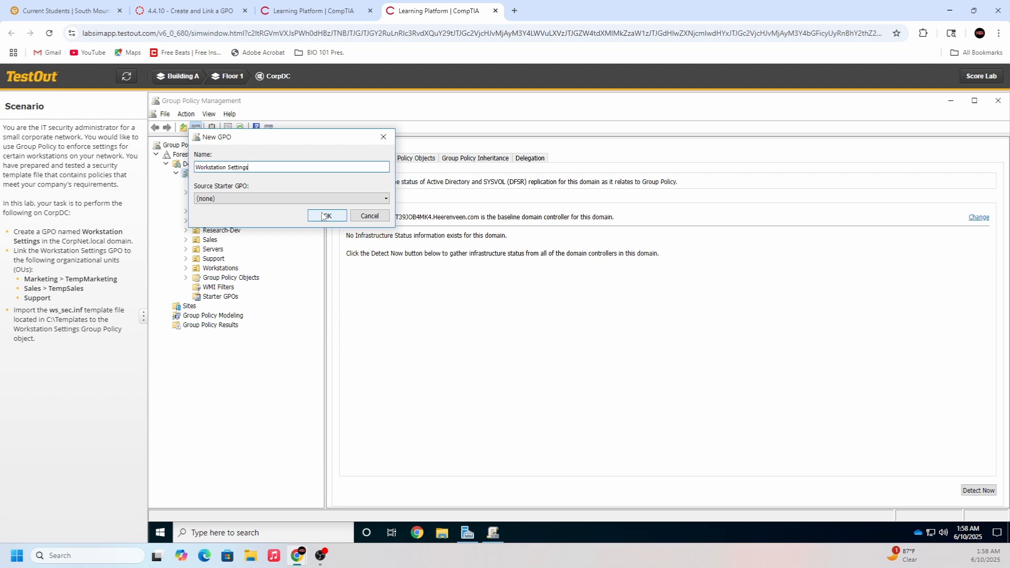
{"action": "left_click", "coordinate": [326, 215]}
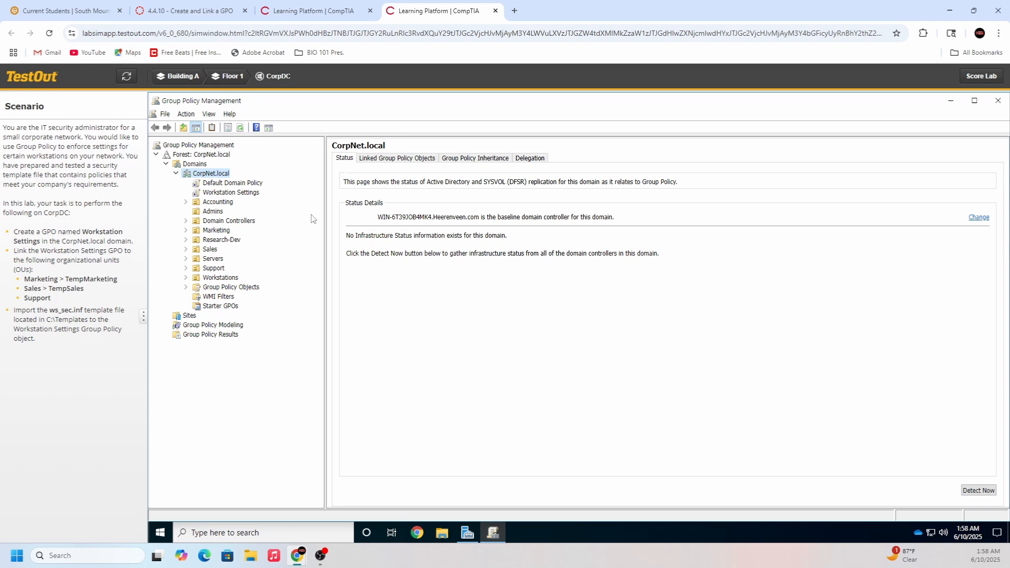
Expand Marketing and attach the existing Workstation Settings GPO to the TempMarketing OU
{"action": "left_click", "coordinate": [177, 172]}
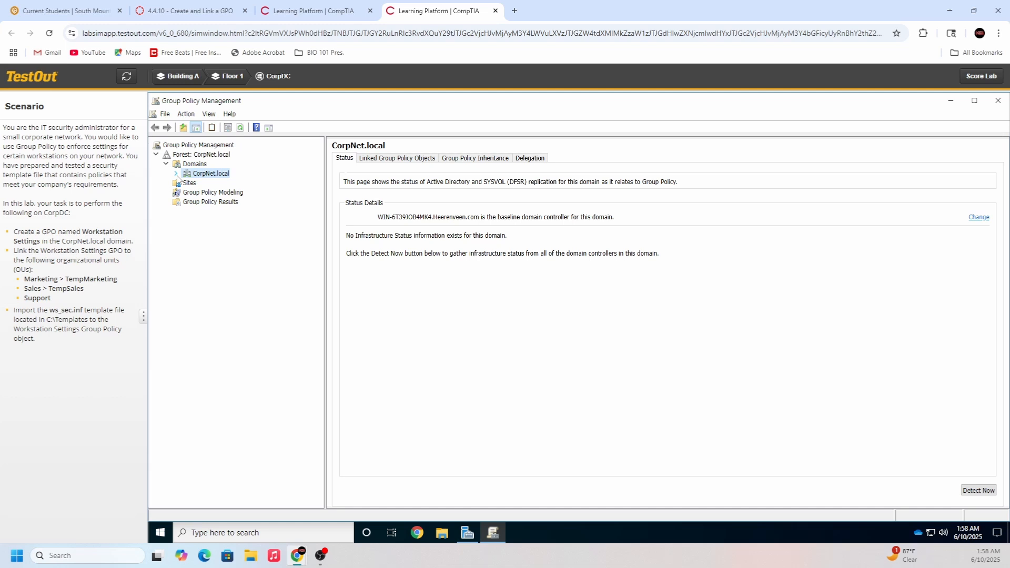
{"action": "left_click", "coordinate": [176, 173]}
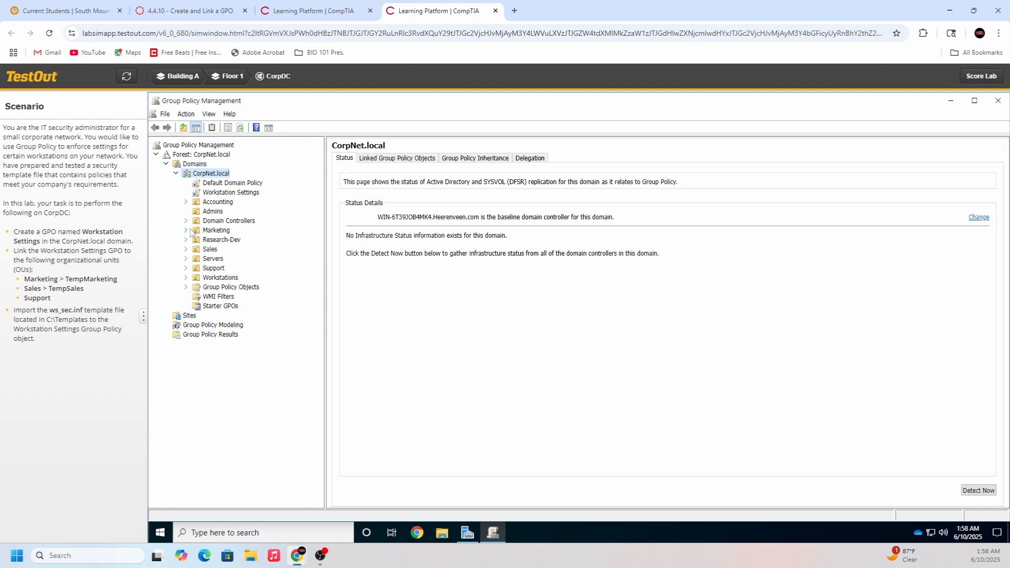
{"action": "left_click", "coordinate": [186, 230]}
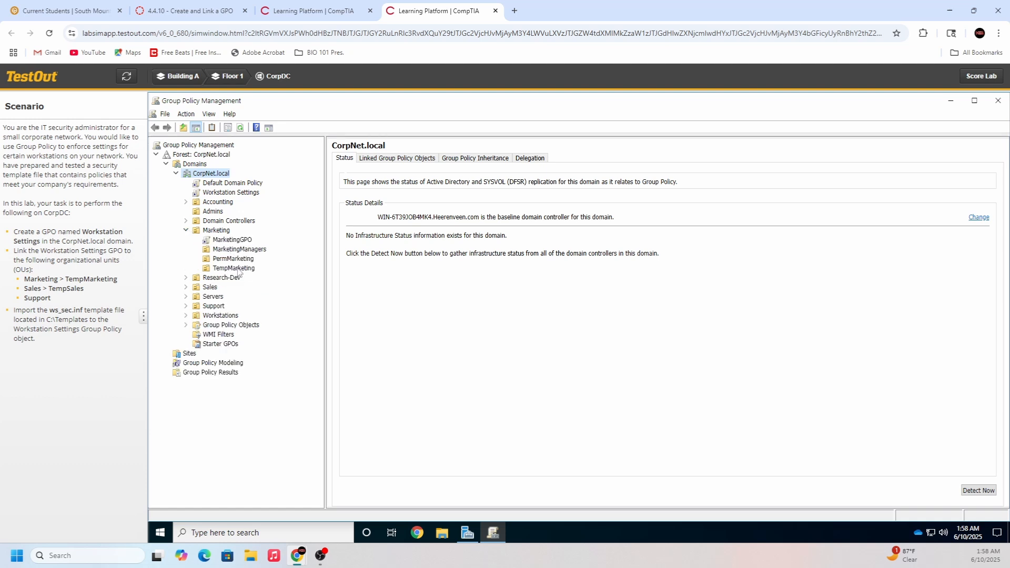
{"action": "right_click", "coordinate": [233, 268]}
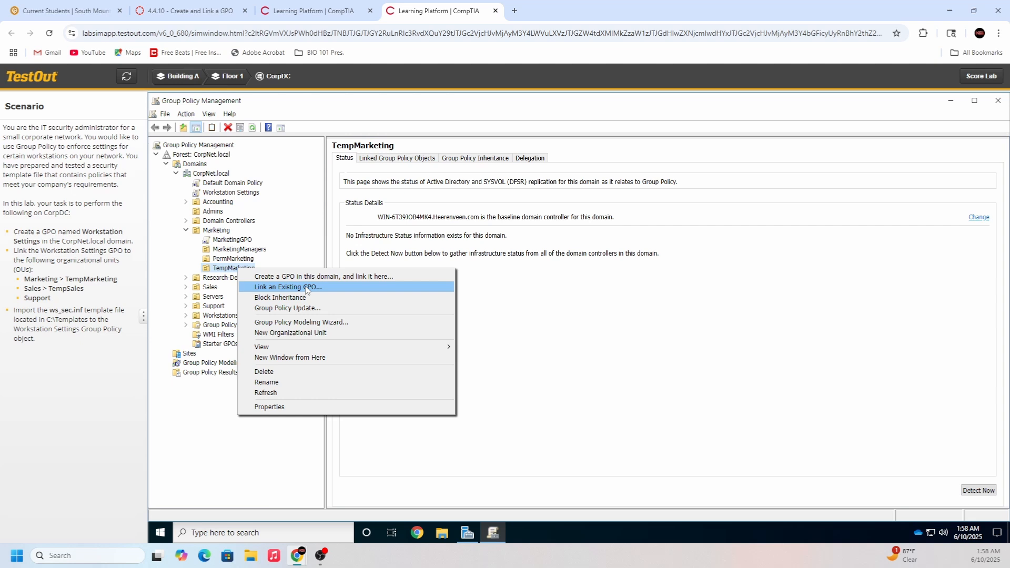
{"action": "left_click", "coordinate": [287, 287]}
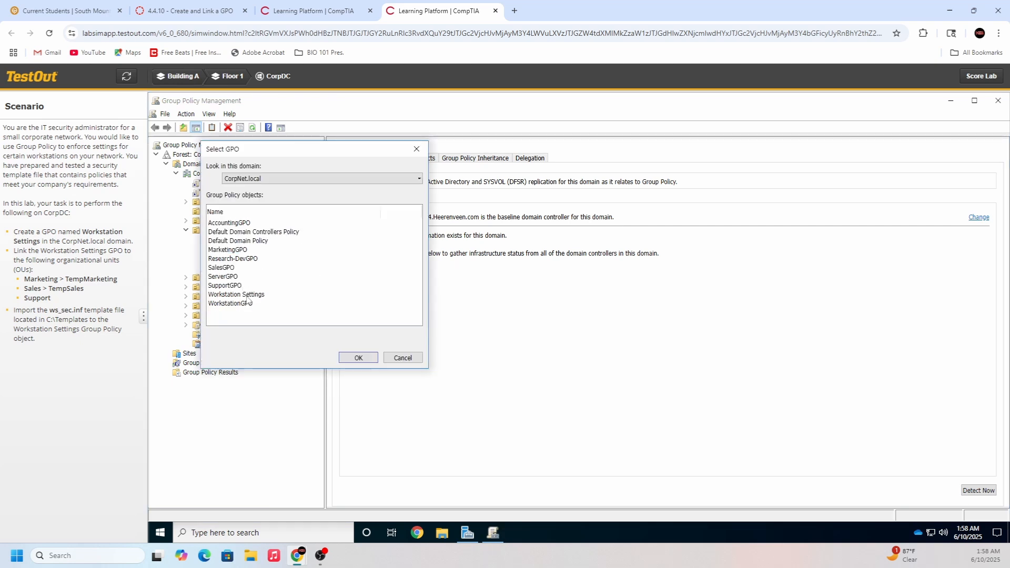
{"action": "left_click", "coordinate": [236, 294]}
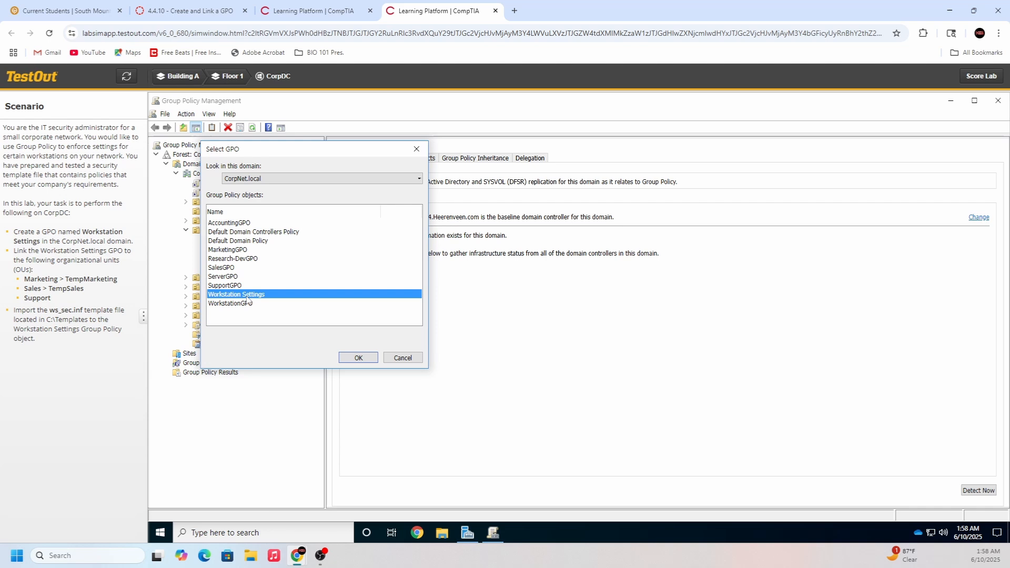
{"action": "left_click", "coordinate": [358, 357]}
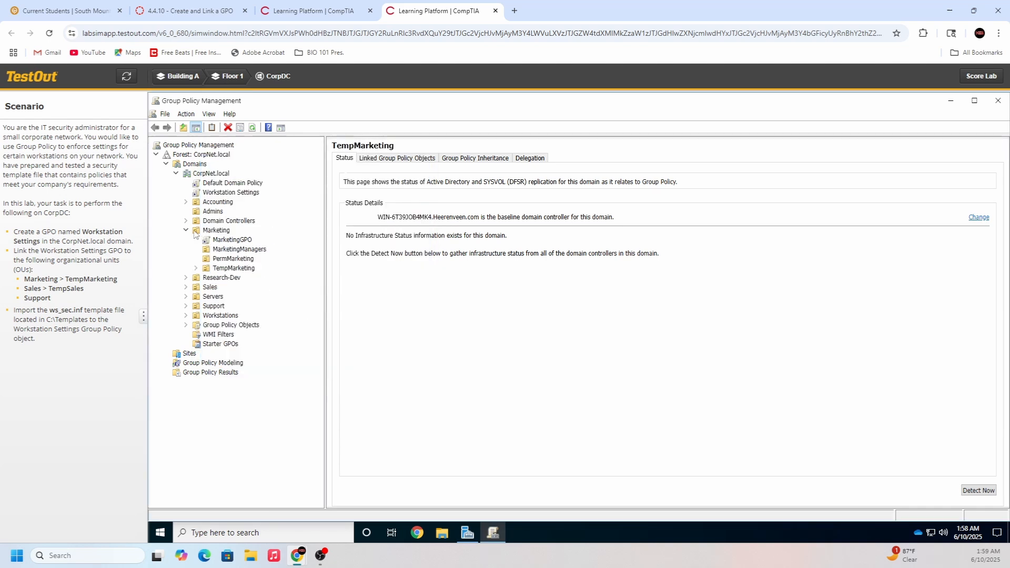
Expand Sales, link Workstation Settings to the TempSales OU, then collapse Sales
{"action": "left_click", "coordinate": [210, 249]}
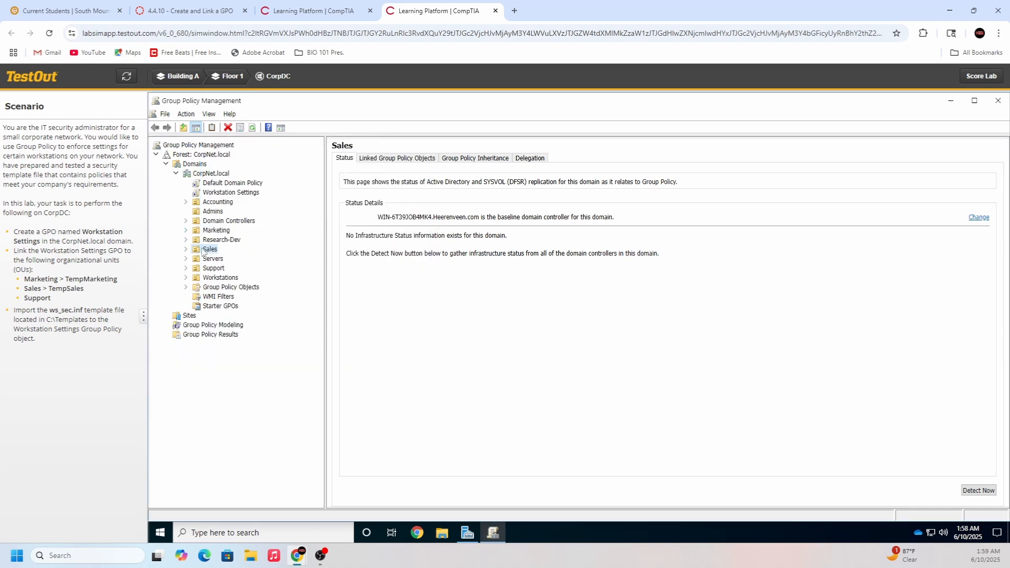
{"action": "left_click", "coordinate": [186, 249]}
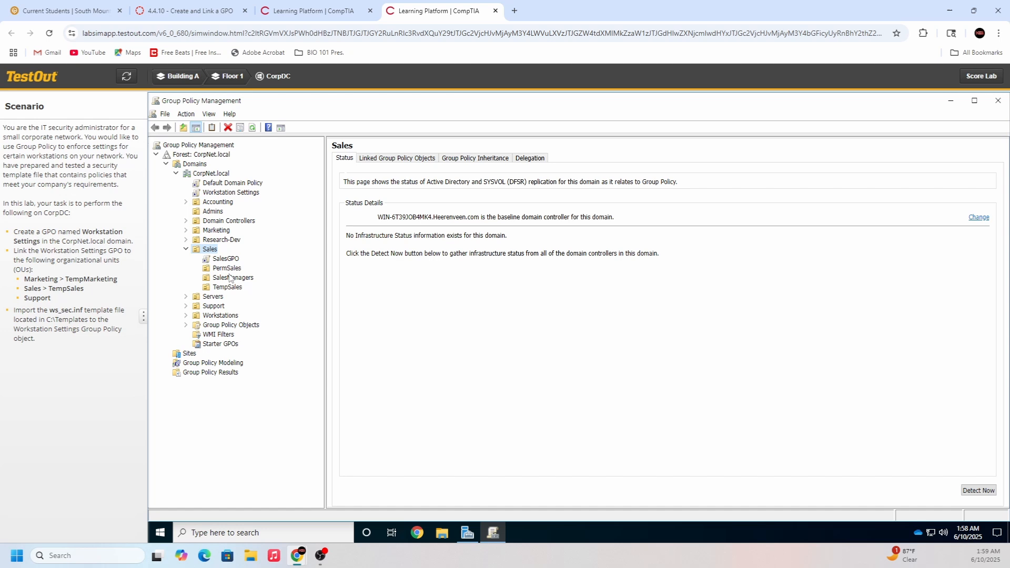
{"action": "left_click", "coordinate": [228, 287]}
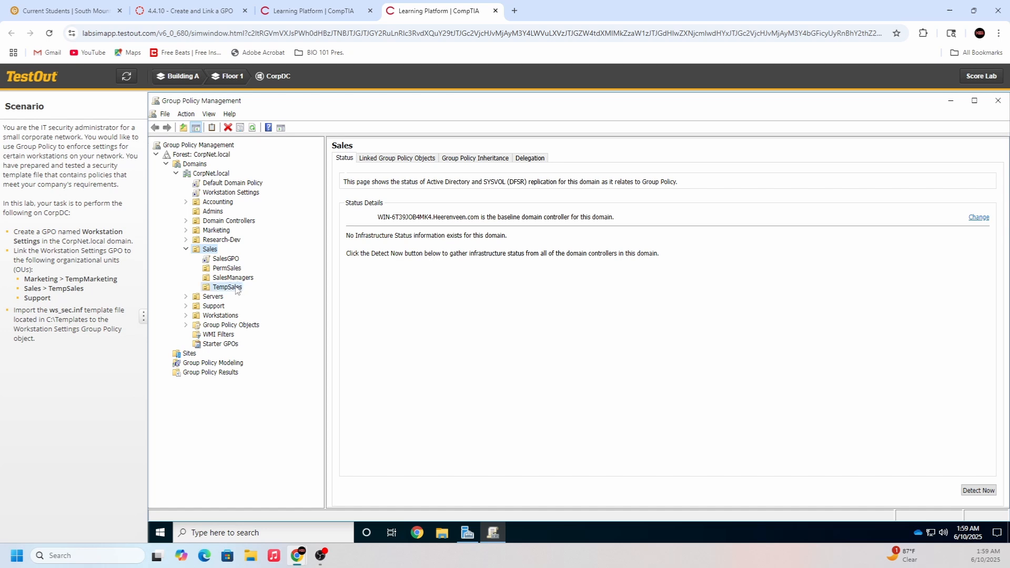
{"action": "right_click", "coordinate": [228, 287]}
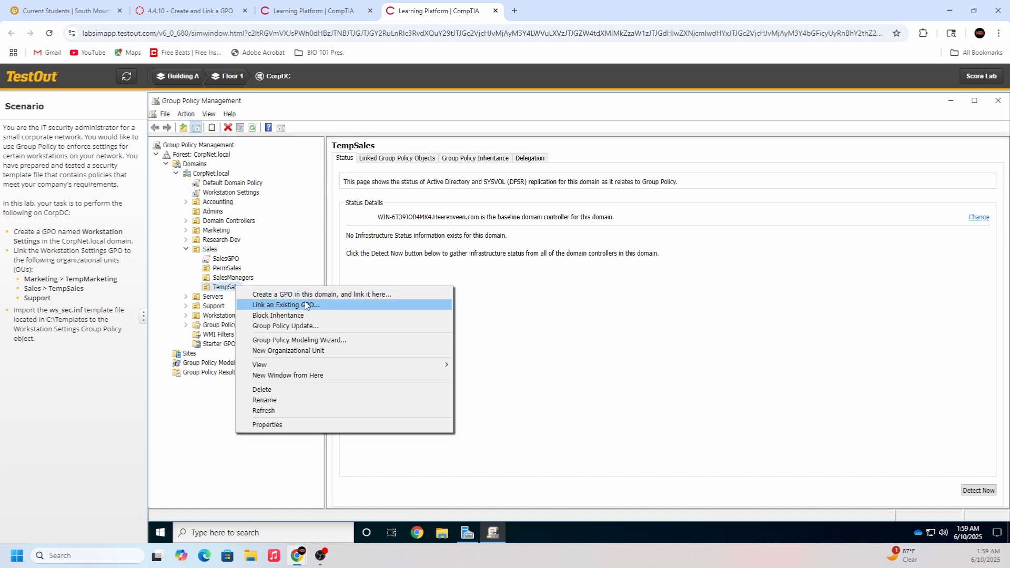
{"action": "left_click", "coordinate": [285, 304]}
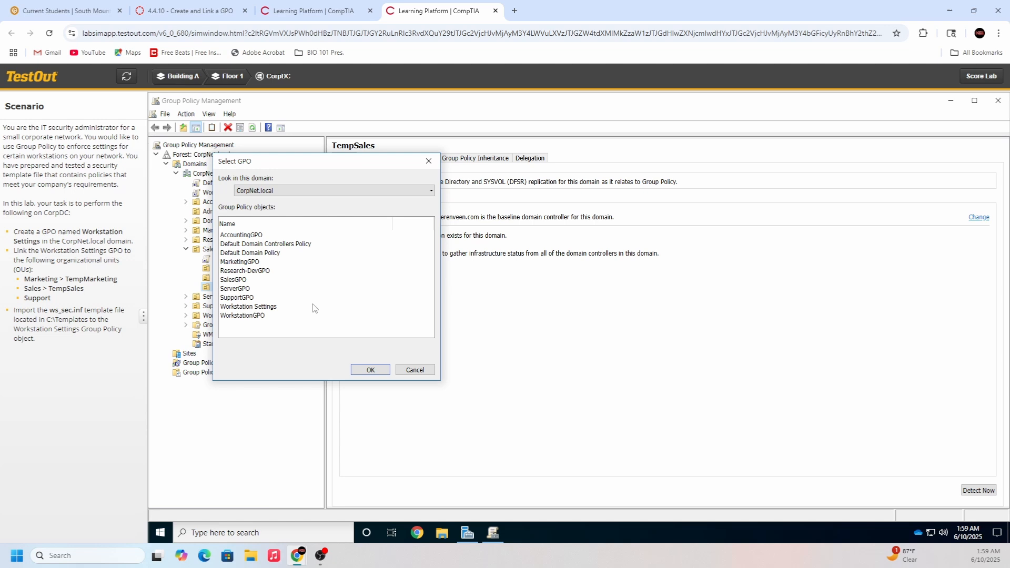
{"action": "left_click", "coordinate": [247, 306]}
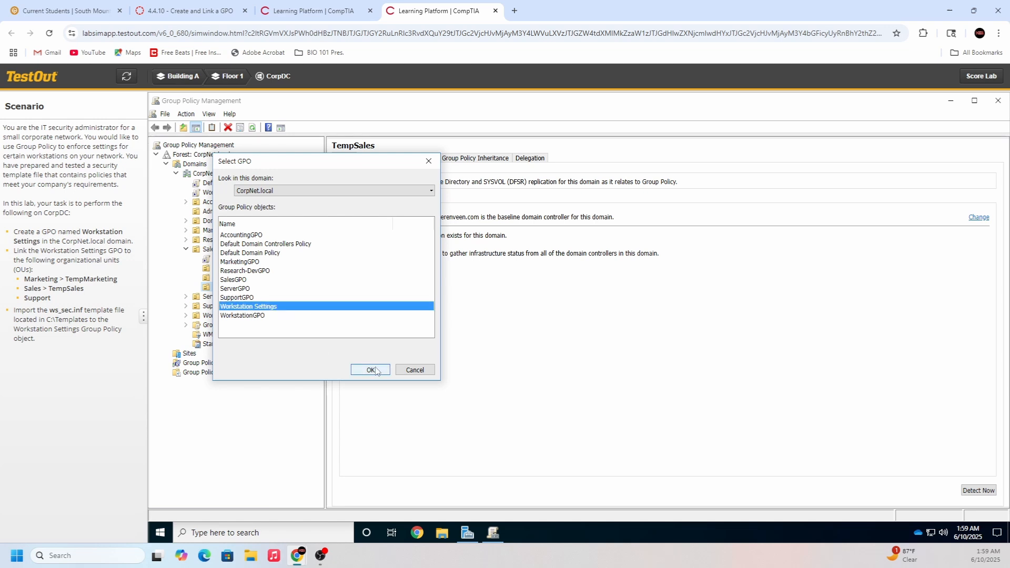
{"action": "left_click", "coordinate": [370, 369]}
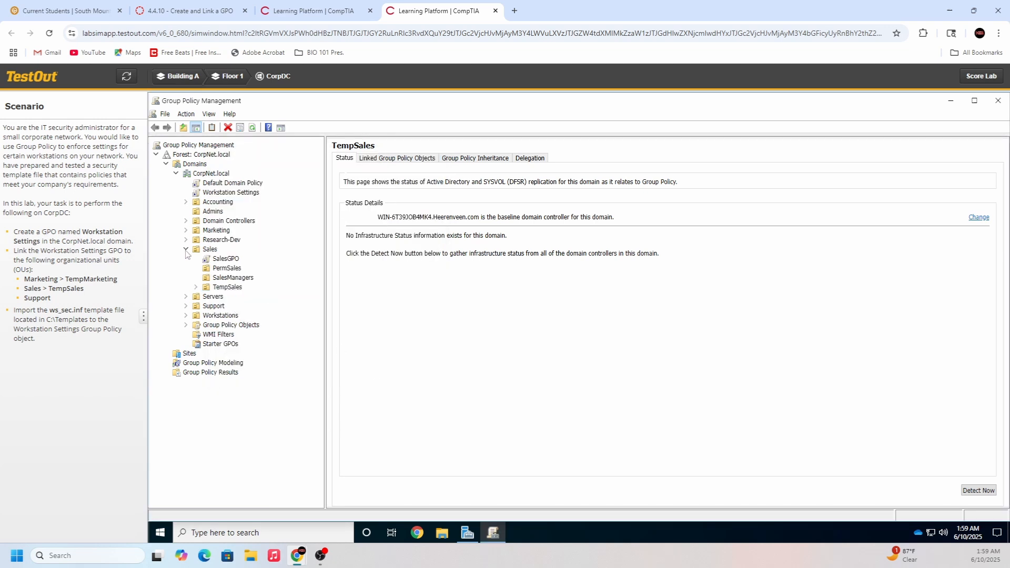
{"action": "left_click", "coordinate": [185, 249]}
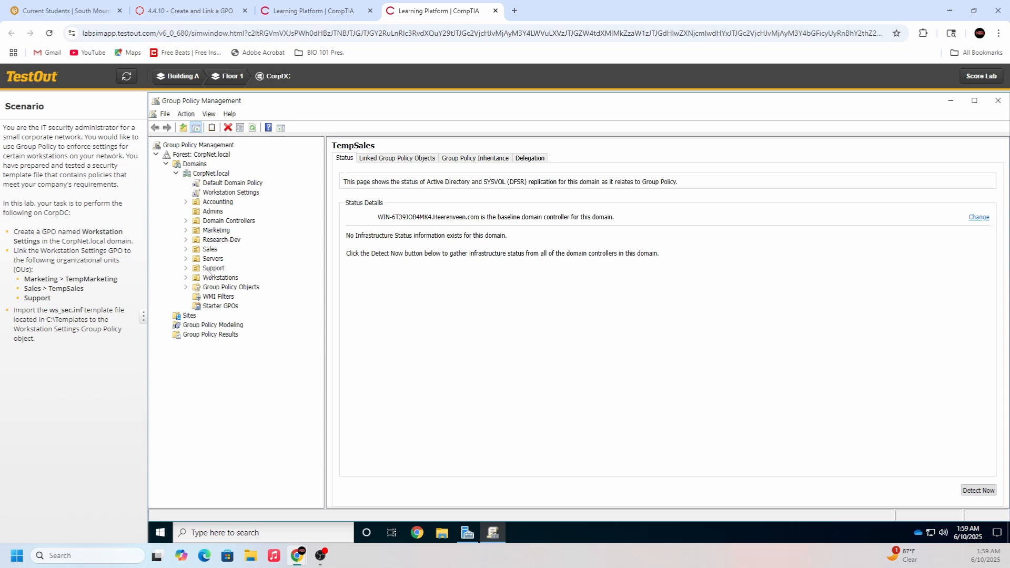
Attach the existing Workstation Settings GPO to the Support OU via Link an Existing GPO
{"action": "right_click", "coordinate": [213, 267]}
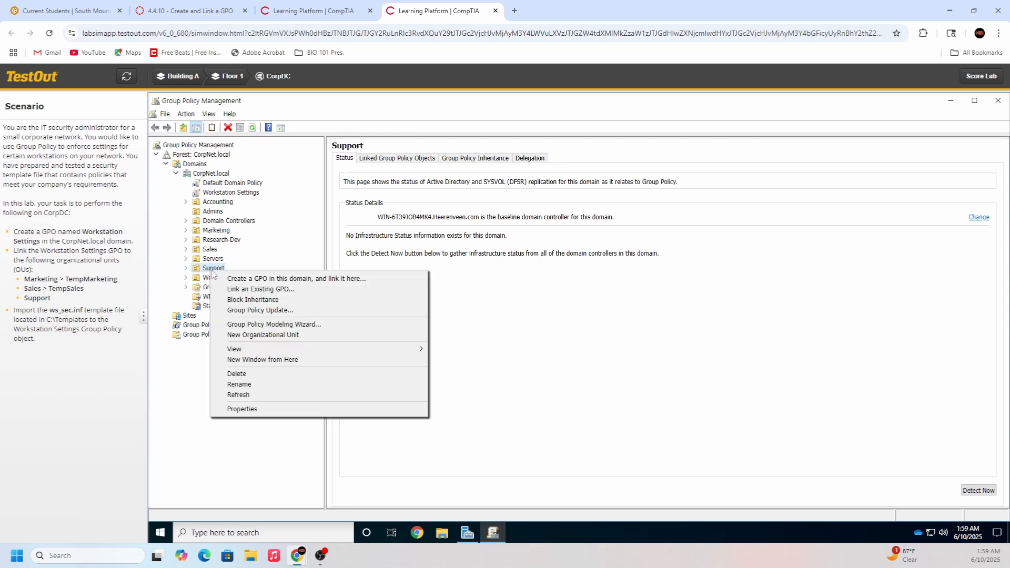
{"action": "mouse_move", "coordinate": [261, 288]}
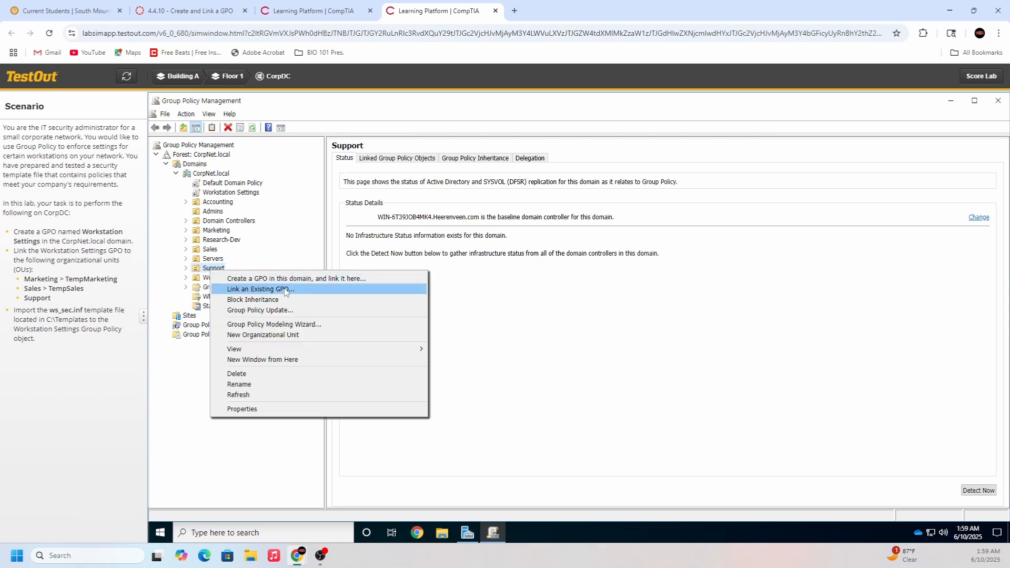
{"action": "left_click", "coordinate": [260, 289]}
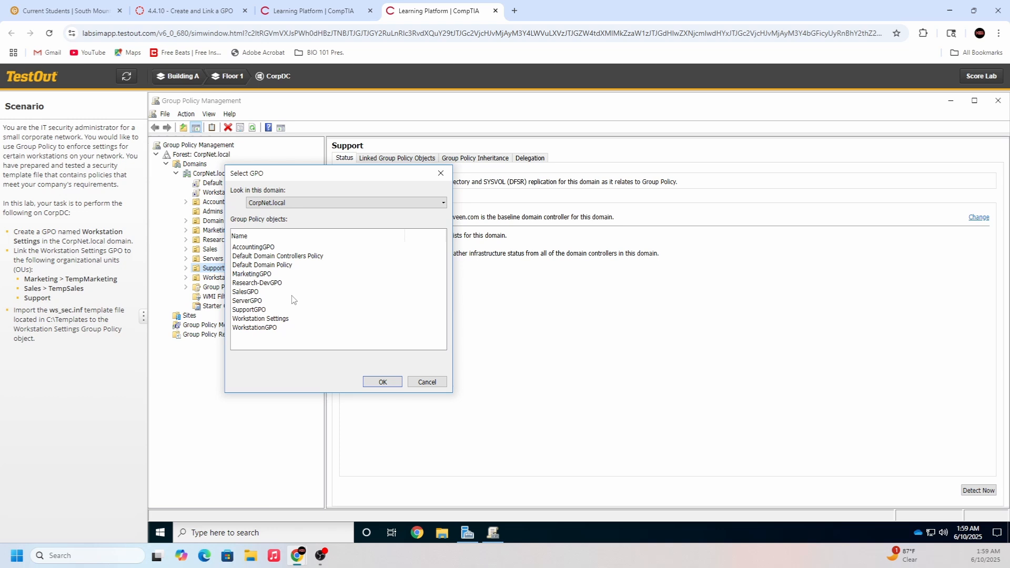
{"action": "left_click", "coordinate": [260, 318]}
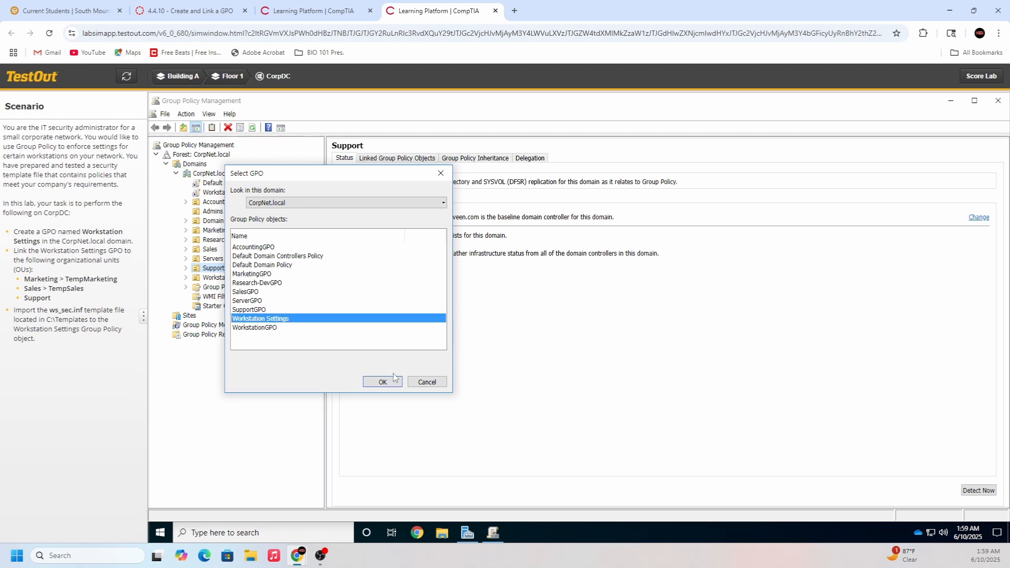
{"action": "left_click", "coordinate": [382, 382]}
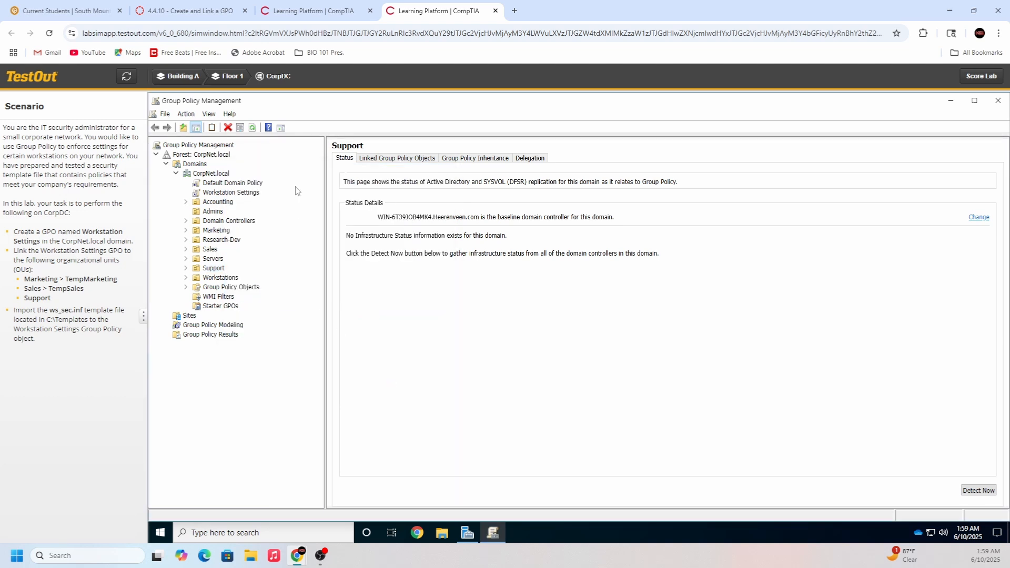
{"action": "mouse_move", "coordinate": [813, 88]}
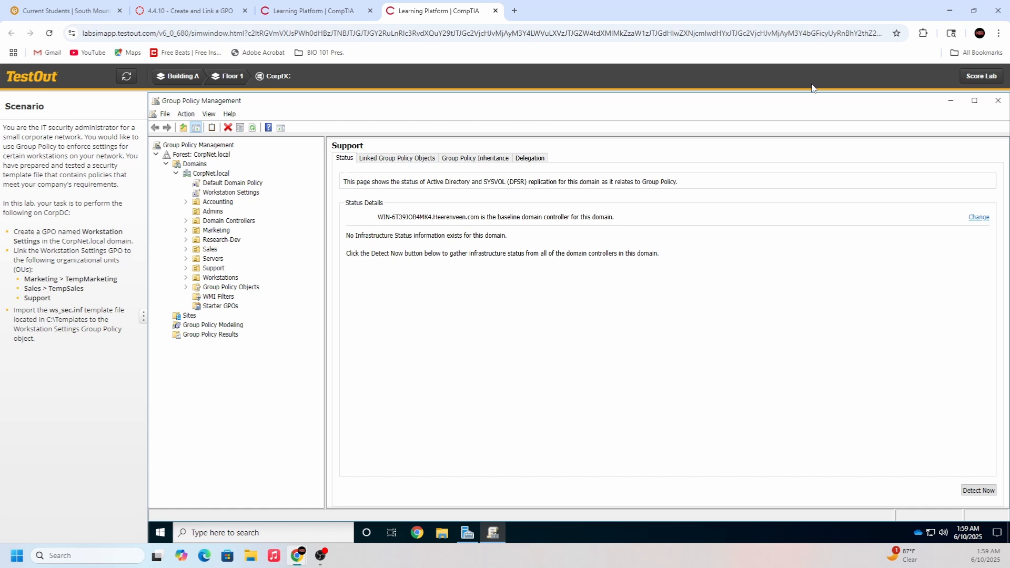
{"action": "mouse_move", "coordinate": [46, 333]}
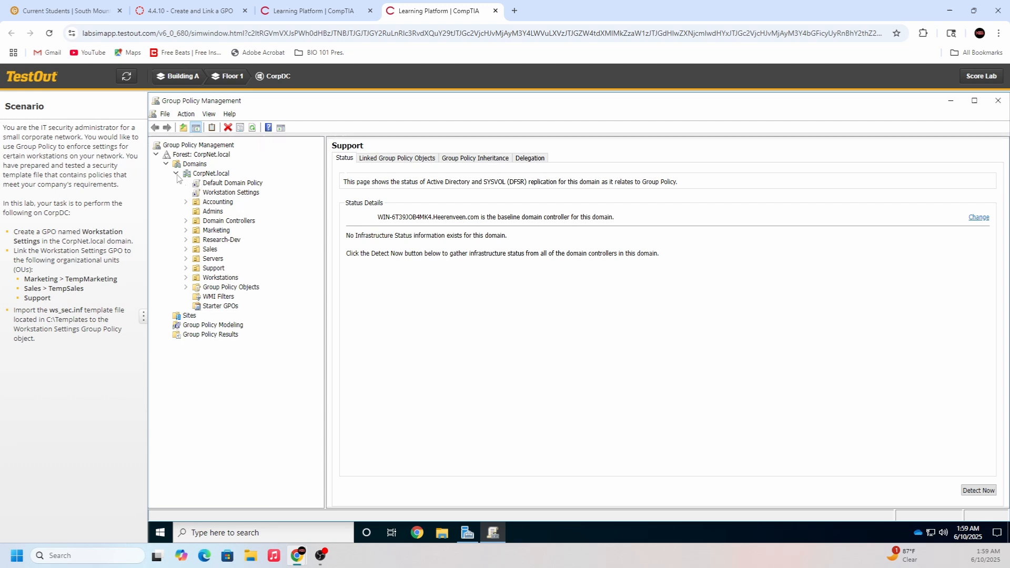
Review the Workstation Settings GPO's scope links and open it in the policy editor
{"action": "left_click", "coordinate": [177, 173]}
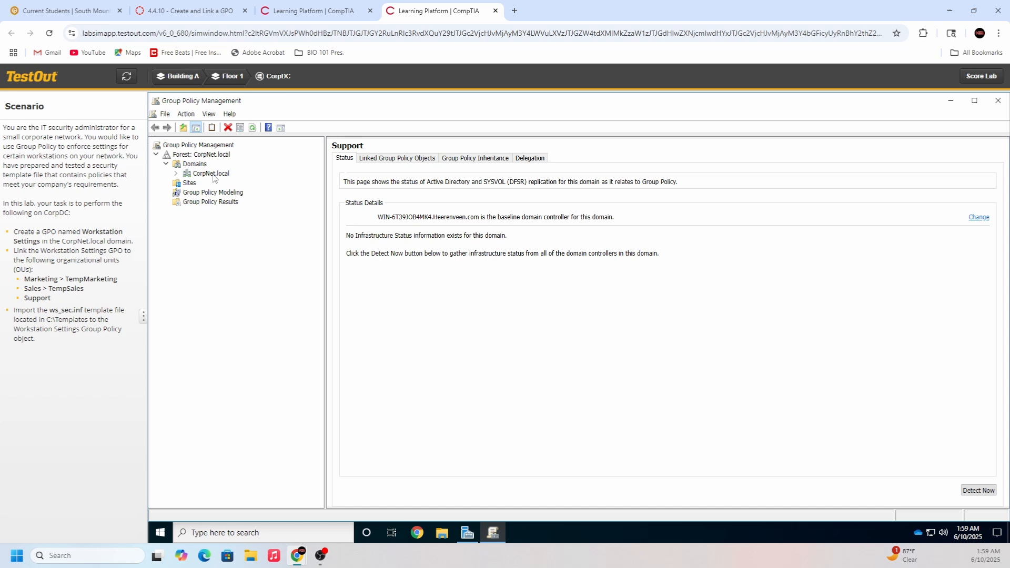
{"action": "right_click", "coordinate": [209, 173]}
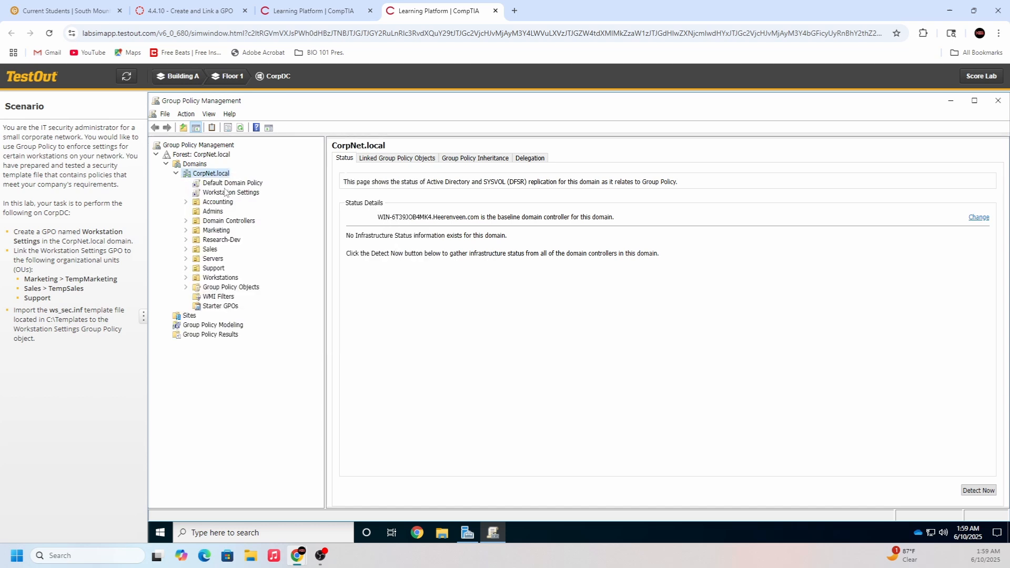
{"action": "right_click", "coordinate": [232, 192]}
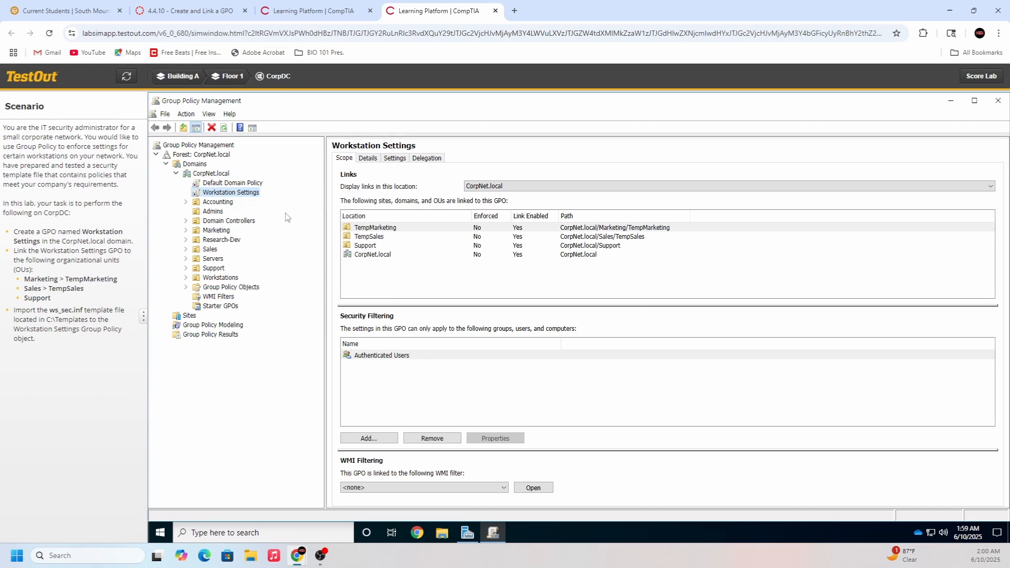
{"action": "double_click", "coordinate": [230, 192]}
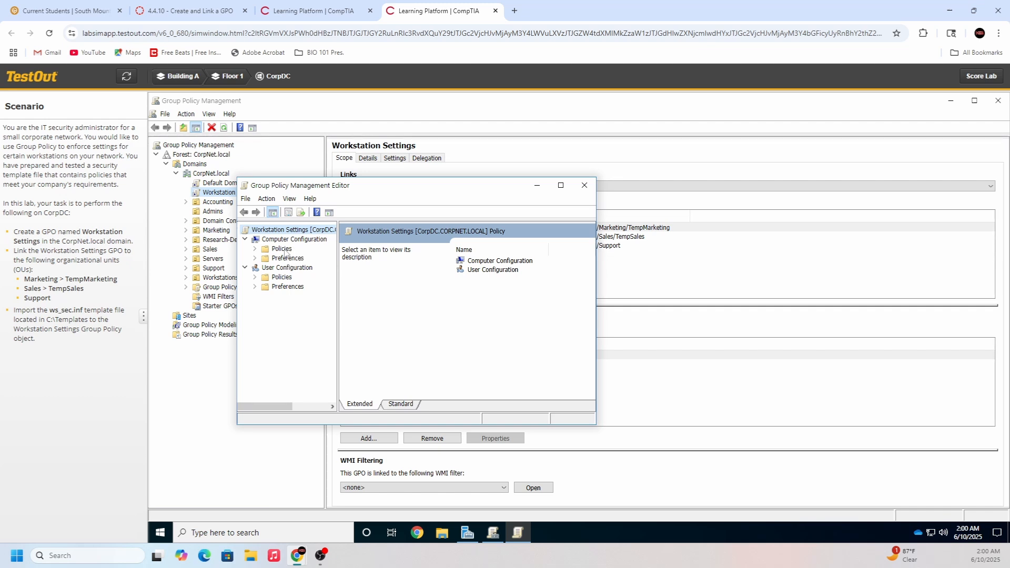
{"action": "mouse_move", "coordinate": [250, 245]}
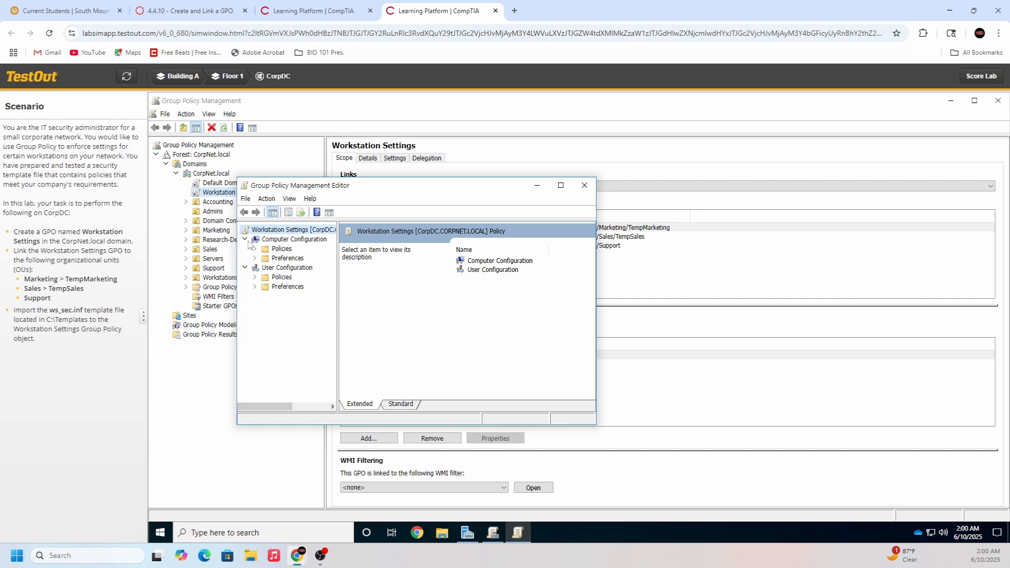
Expand Computer Configuration Policies > Windows Settings and select Security Settings
{"action": "left_click", "coordinate": [255, 249]}
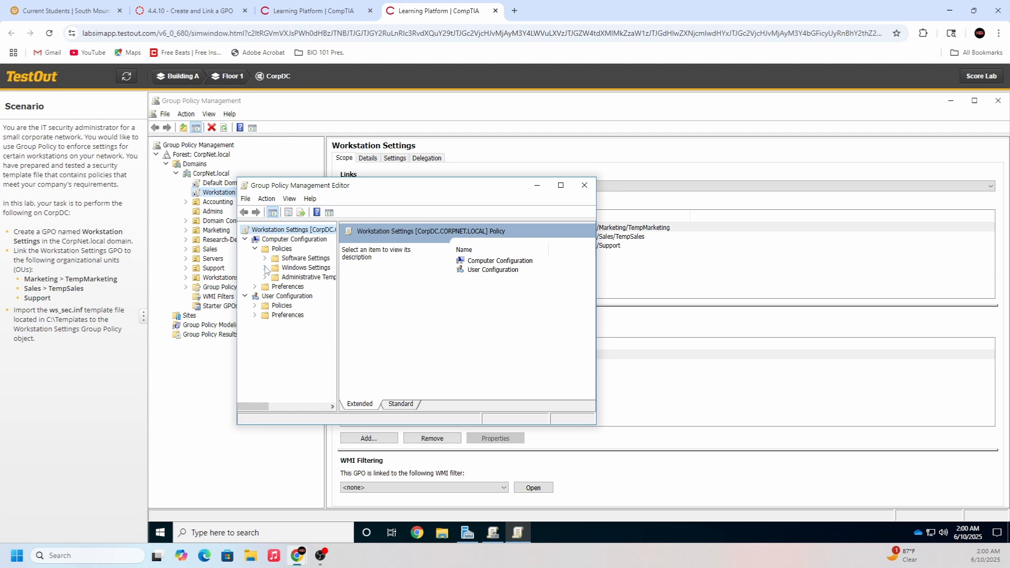
{"action": "left_click", "coordinate": [264, 257]}
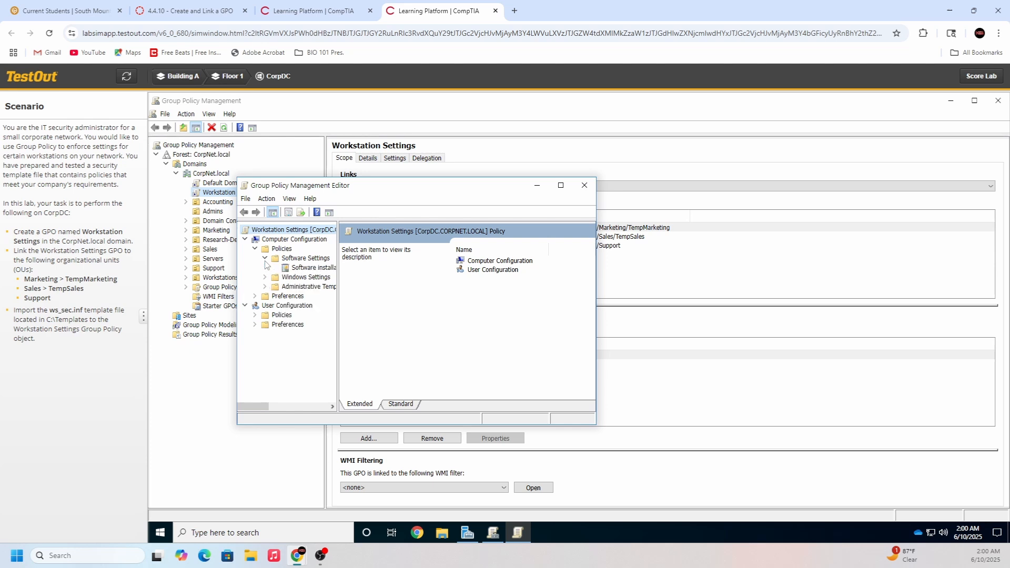
{"action": "left_click", "coordinate": [265, 267]}
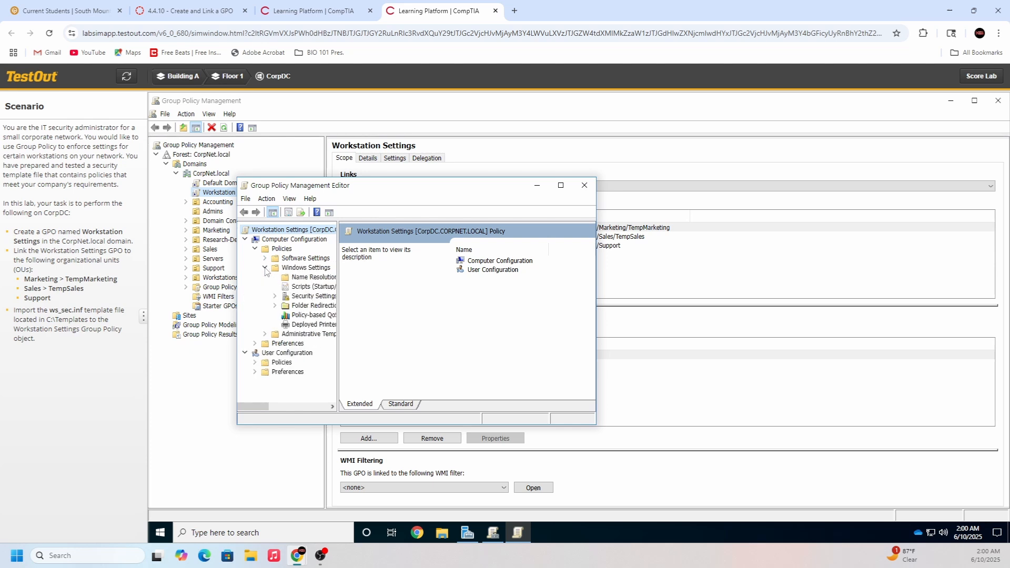
{"action": "left_click", "coordinate": [312, 296]}
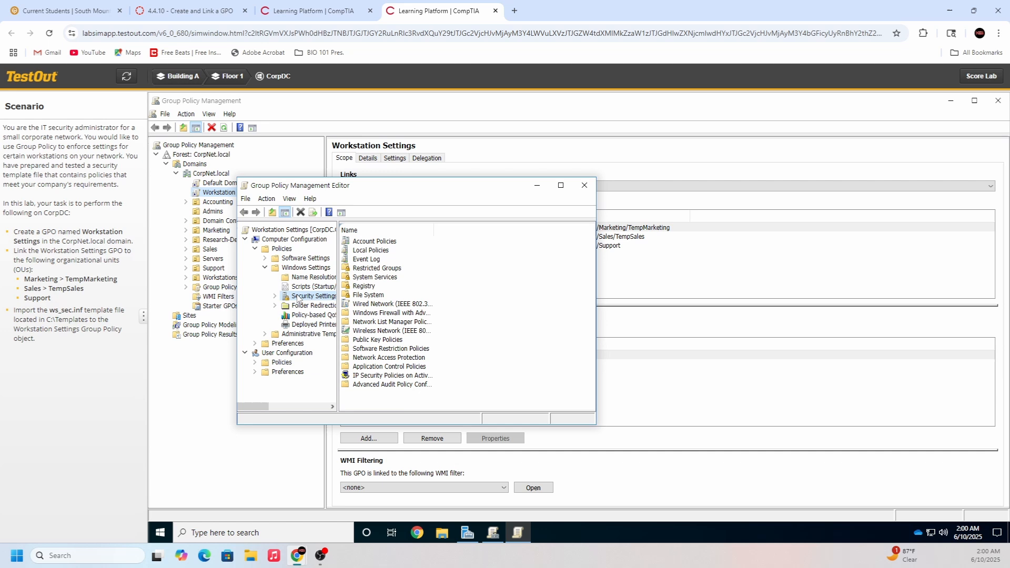
{"action": "right_click", "coordinate": [312, 295]}
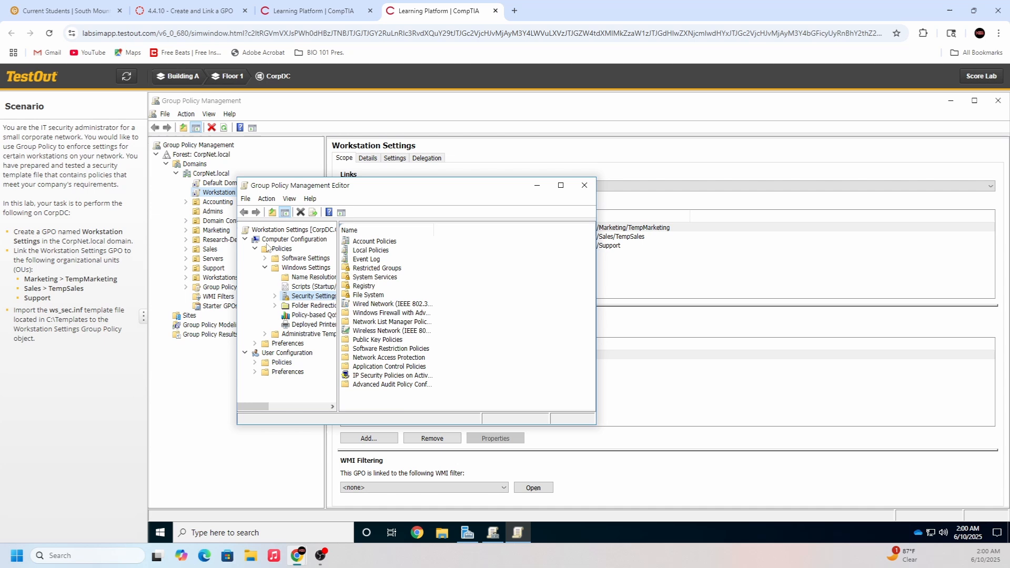
{"action": "mouse_move", "coordinate": [270, 250]}
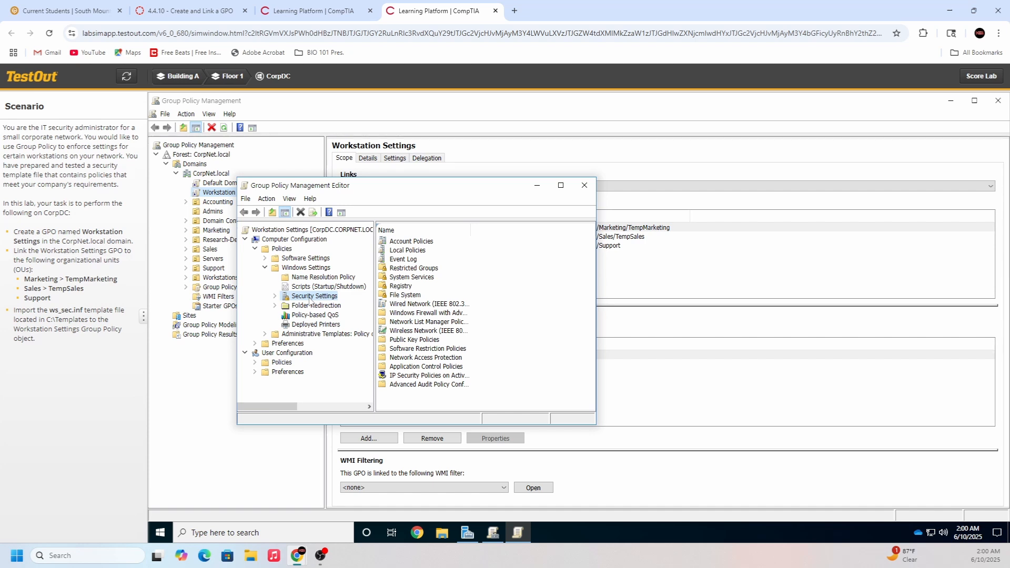
Import the C:\Templates\ws_sec.inf template into Security Settings using Import Policy
{"action": "right_click", "coordinate": [313, 296]}
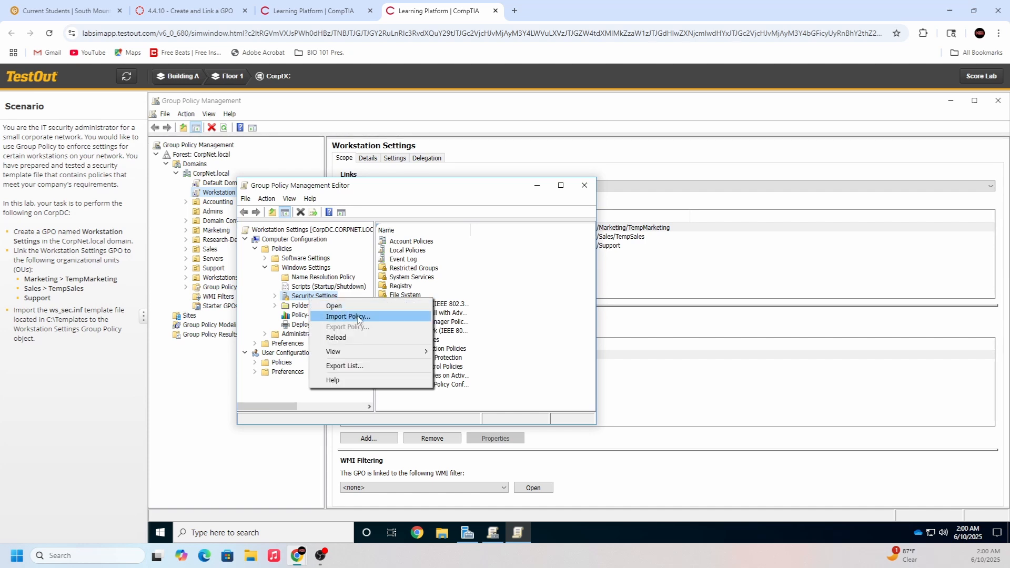
{"action": "left_click", "coordinate": [349, 316]}
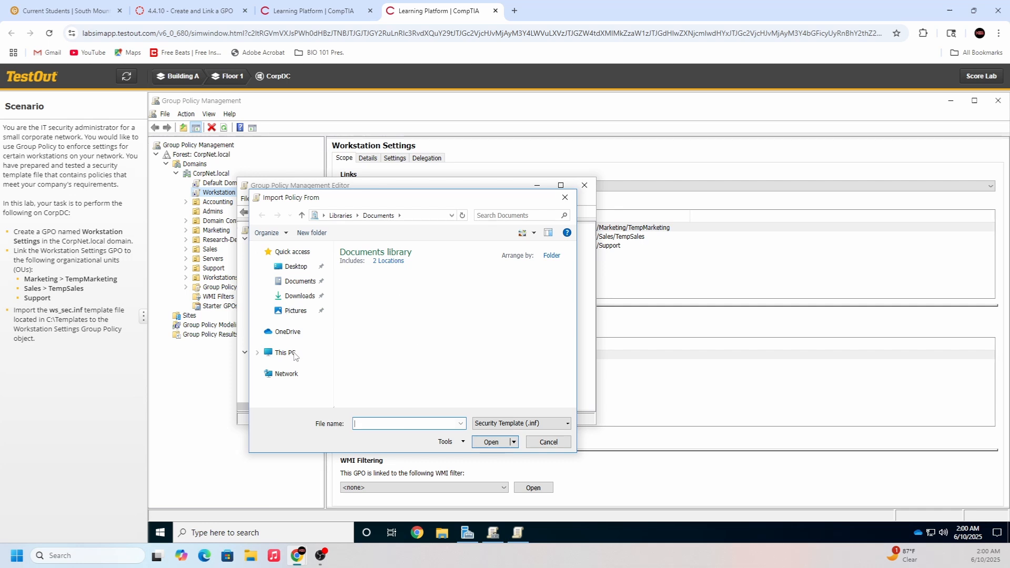
{"action": "left_click", "coordinate": [279, 352]}
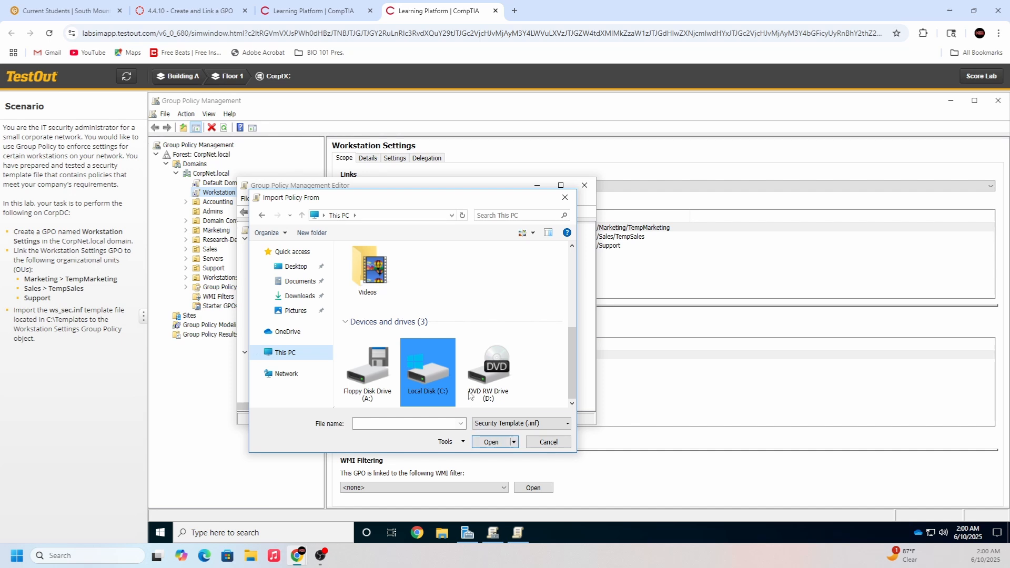
{"action": "double_click", "coordinate": [427, 371]}
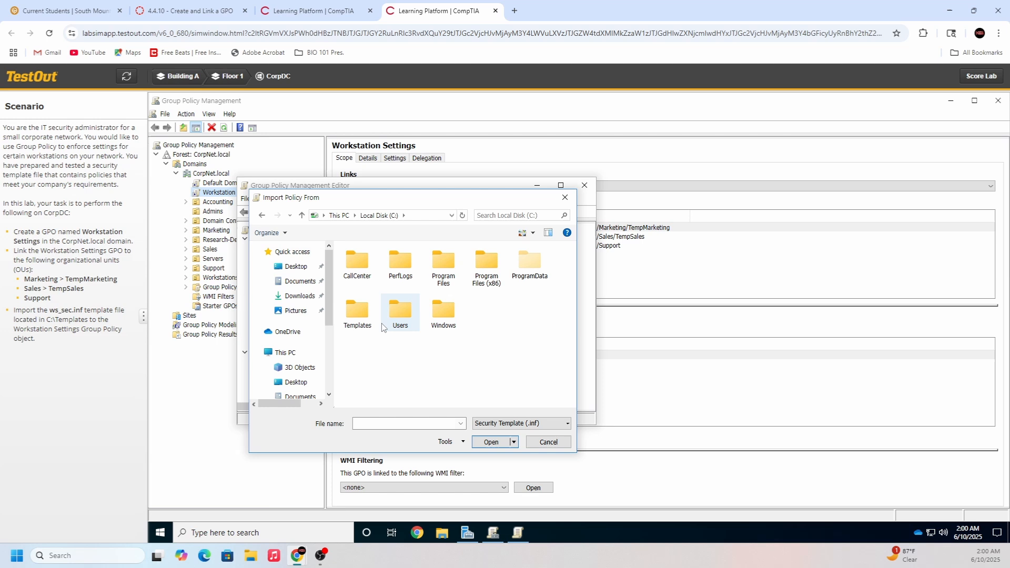
{"action": "double_click", "coordinate": [356, 311]}
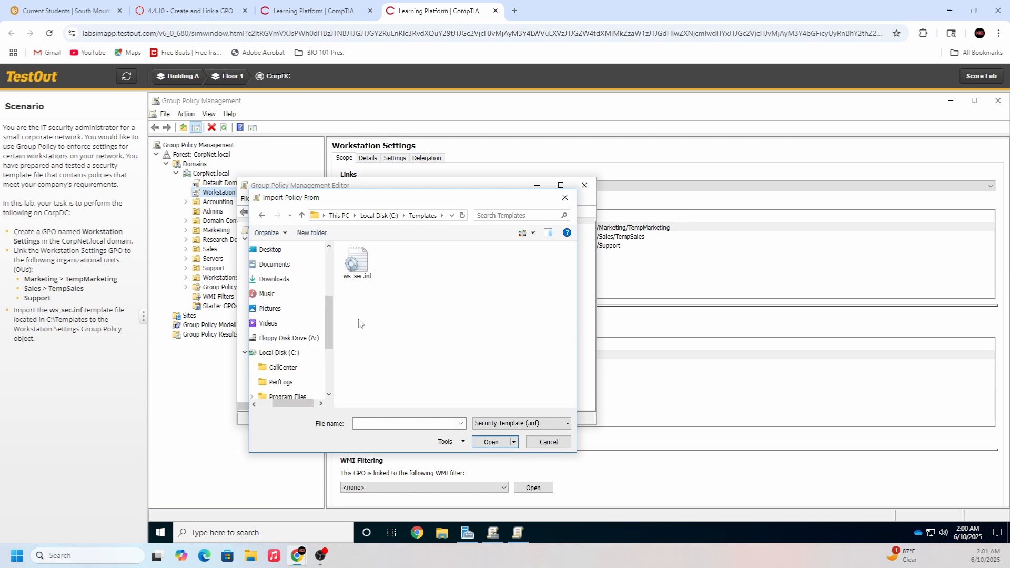
{"action": "left_click", "coordinate": [356, 261]}
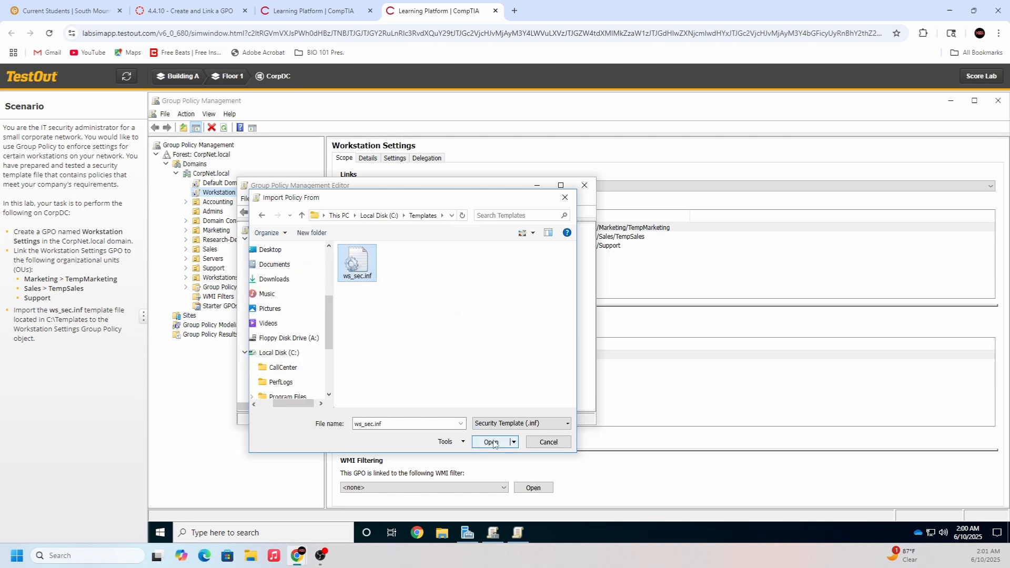
{"action": "left_click", "coordinate": [490, 442]}
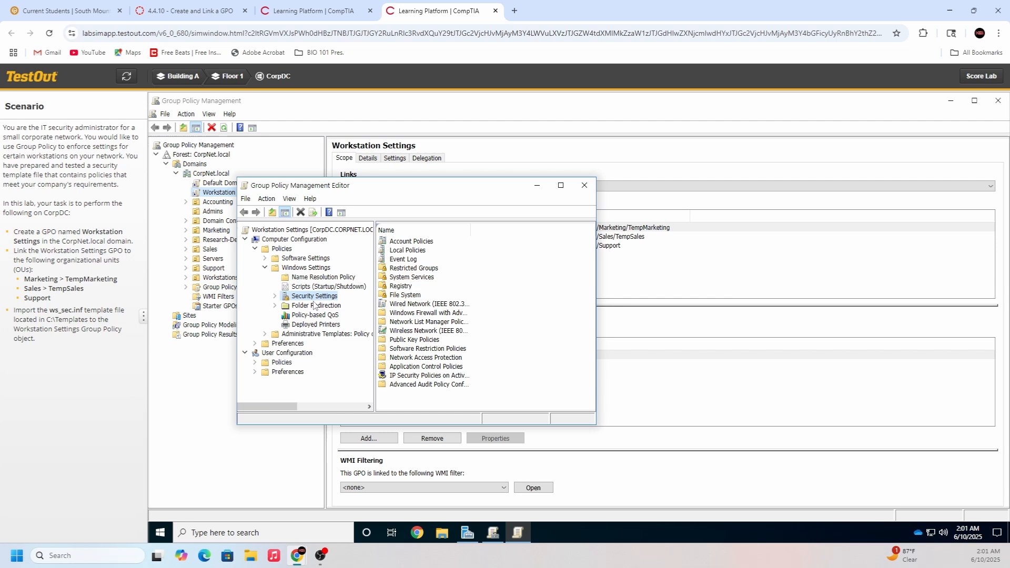
{"action": "mouse_move", "coordinate": [307, 249]}
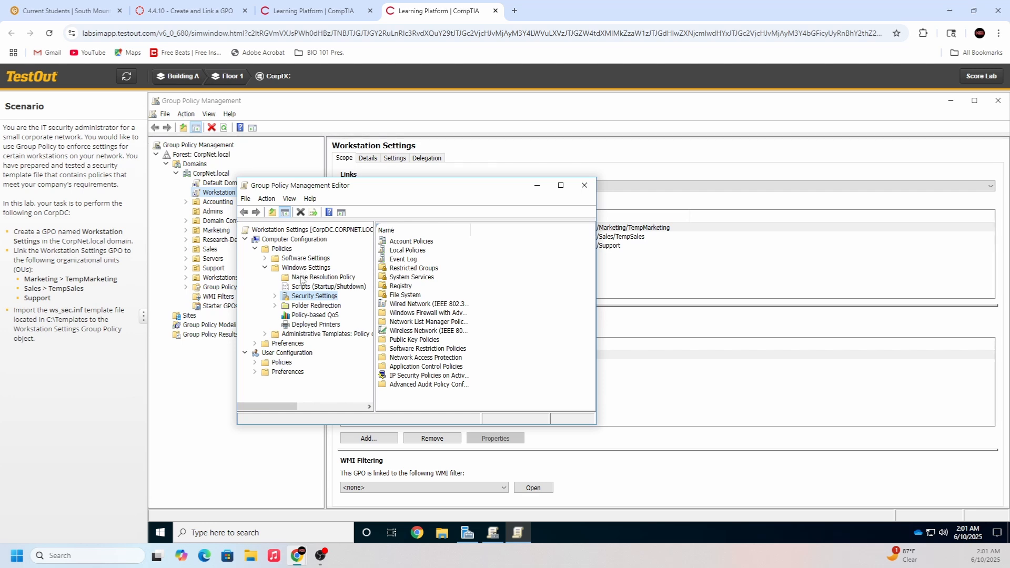
{"action": "mouse_move", "coordinate": [303, 282]}
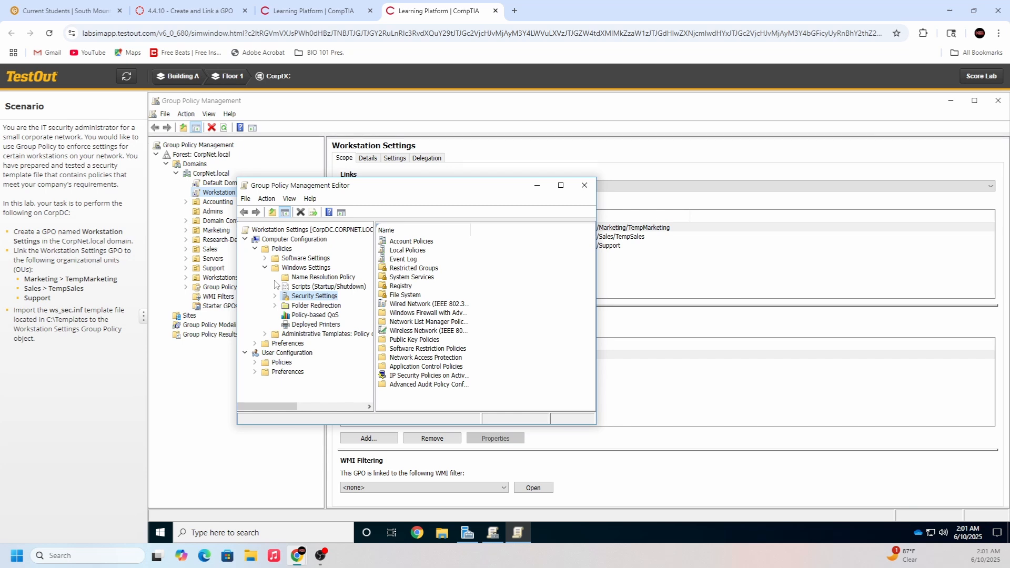
{"action": "mouse_move", "coordinate": [295, 361]}
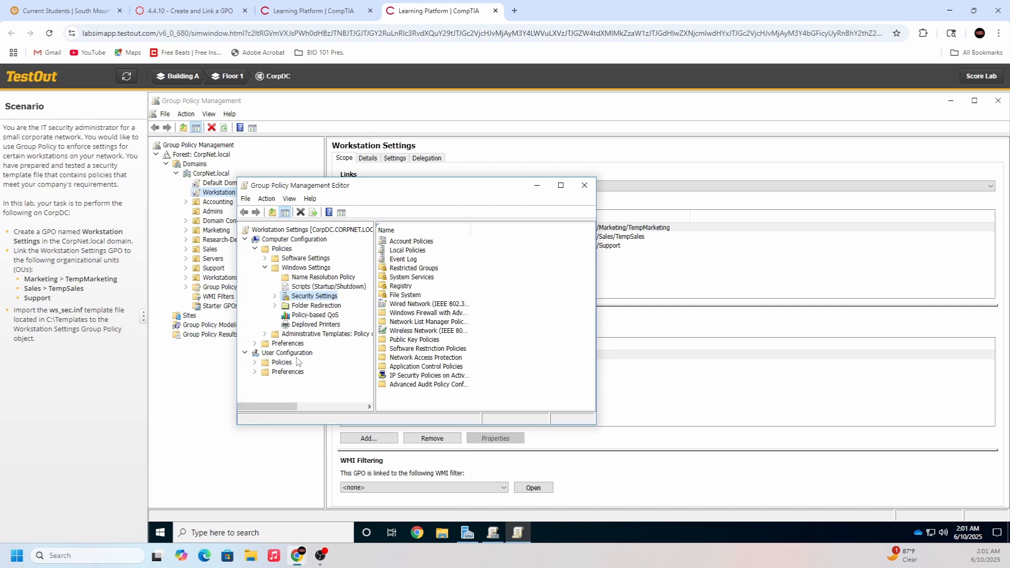
{"action": "mouse_move", "coordinate": [584, 186]}
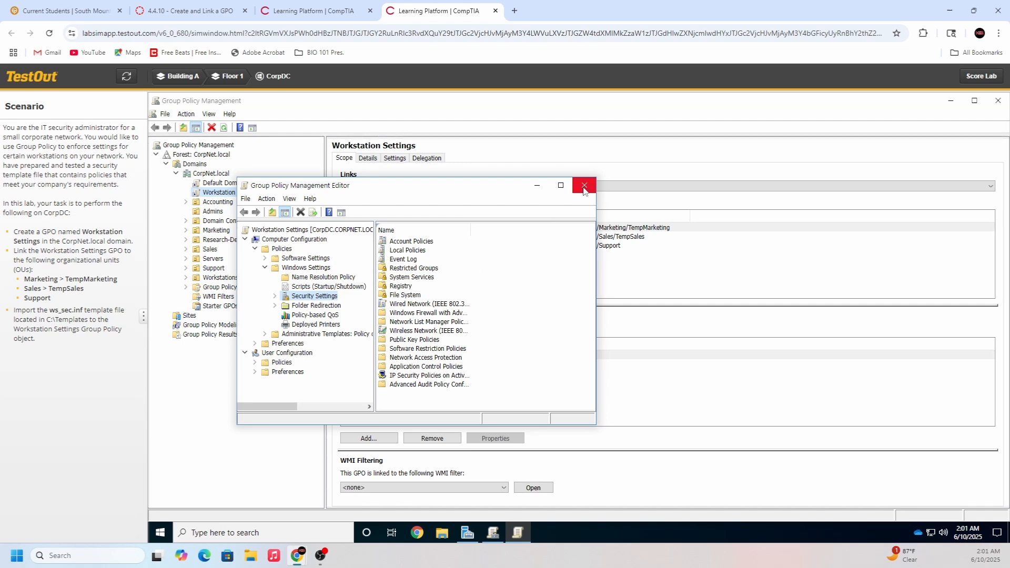
Close the Group Policy Management Editor window
{"action": "left_click", "coordinate": [583, 186]}
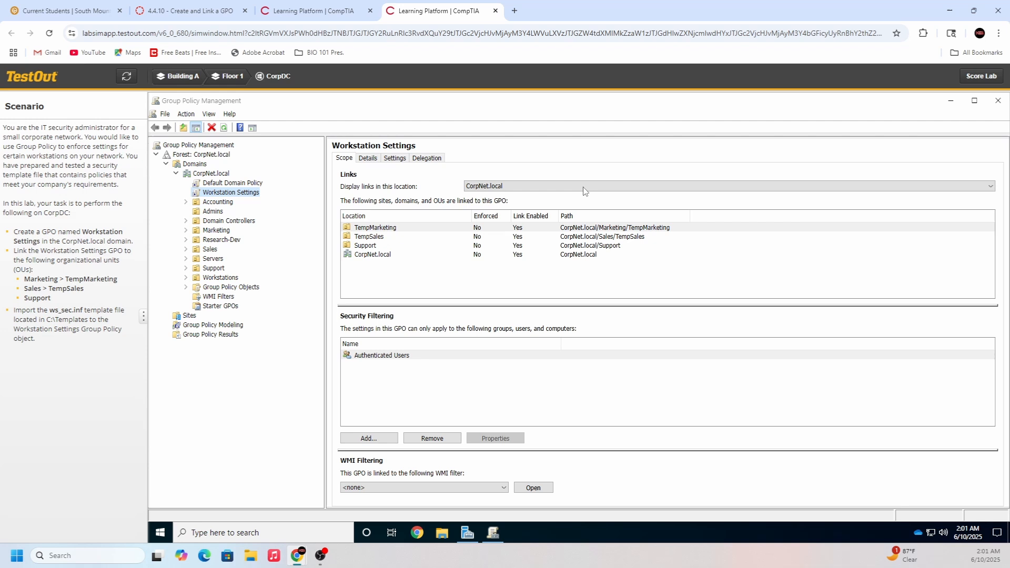
Submit the Group Policy lab for scoring, confirming in the Submit for a Score dialog
{"action": "left_click", "coordinate": [981, 75]}
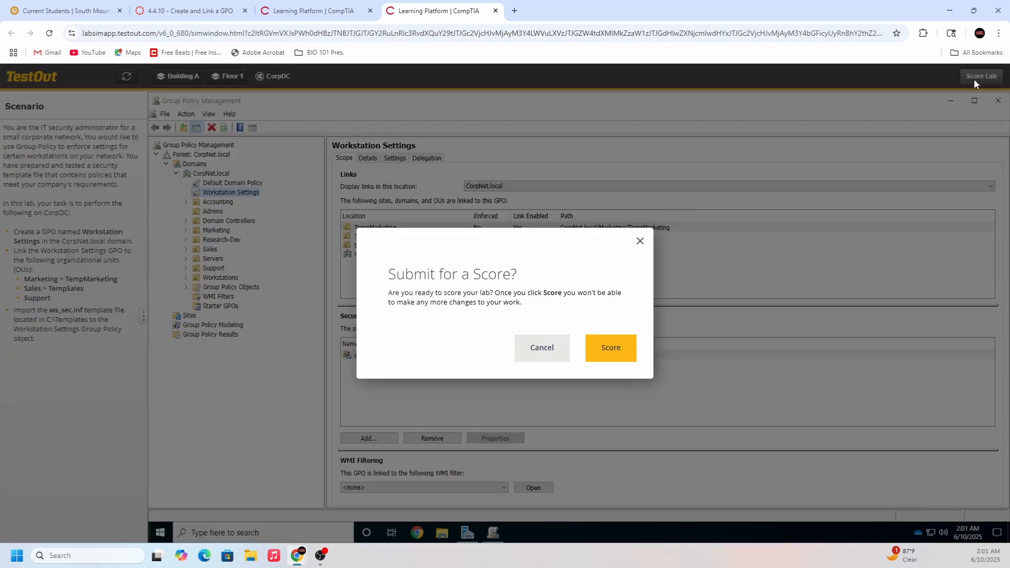
{"action": "left_click", "coordinate": [609, 347]}
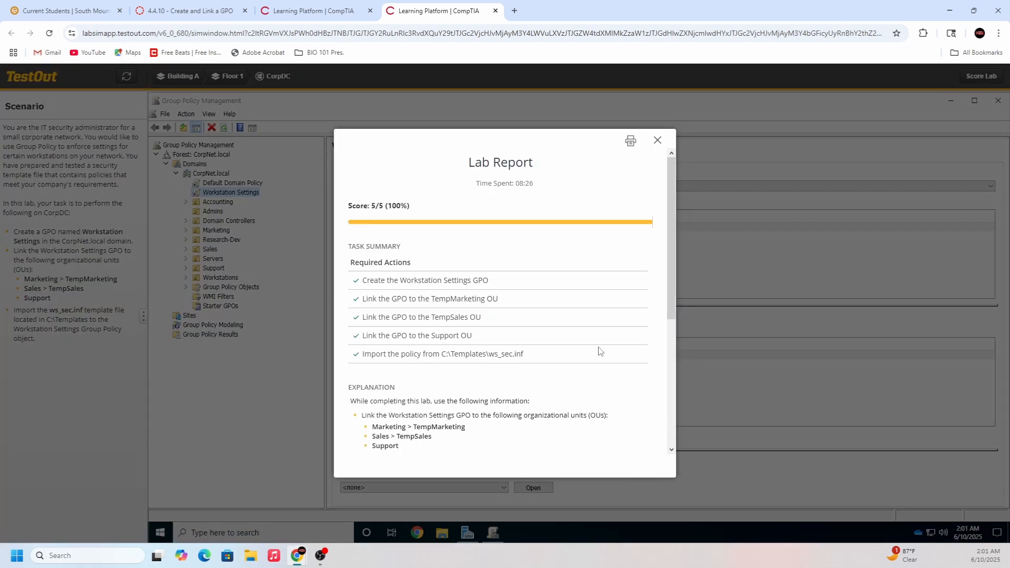